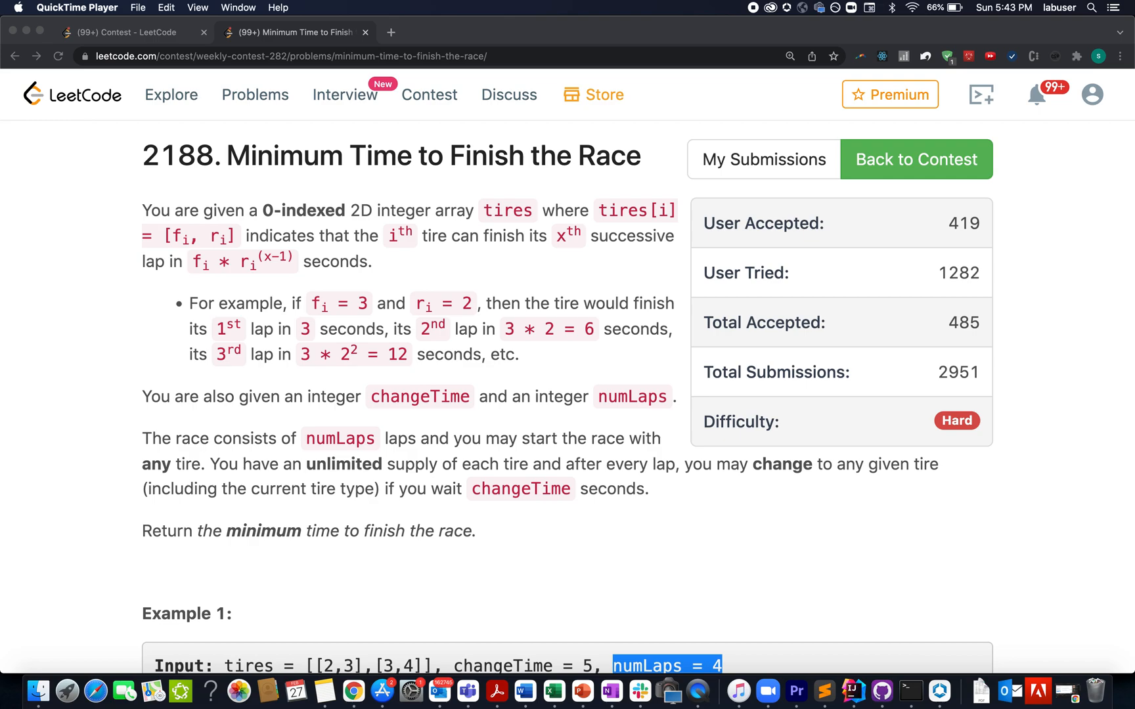
mouse_move(634, 558)
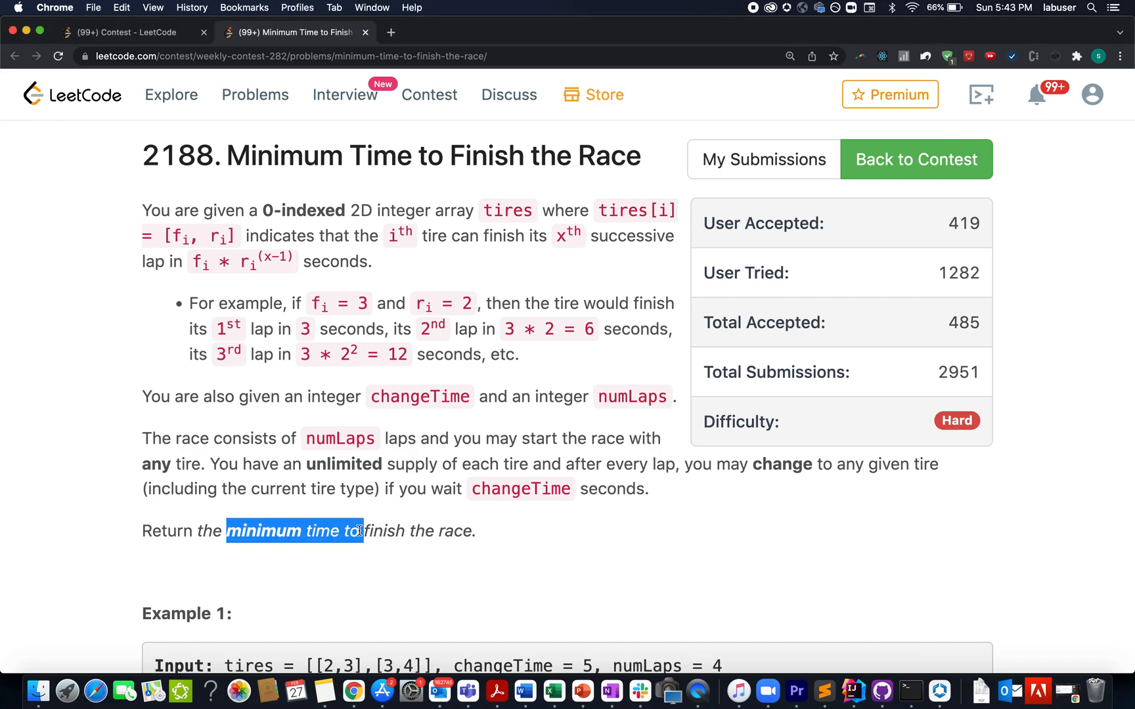
Highlight the tires values and changeTime in Example 1 of problem 2188.
scroll("down", 3)
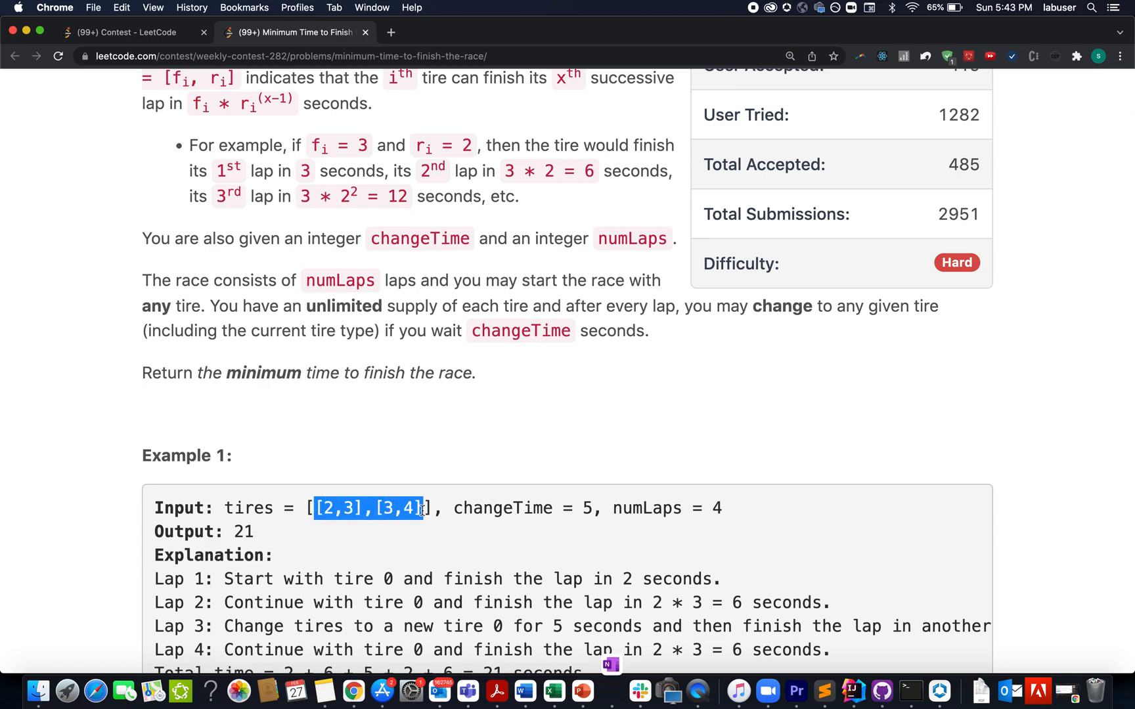
double_click(502, 508)
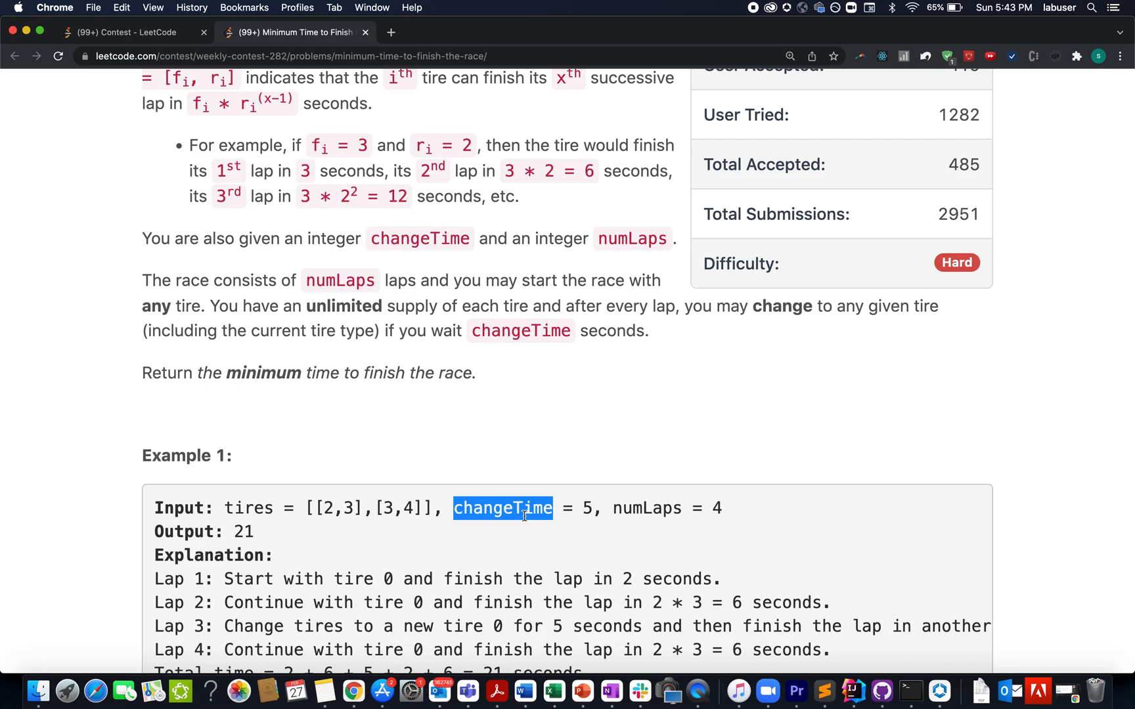
left_click(364, 529)
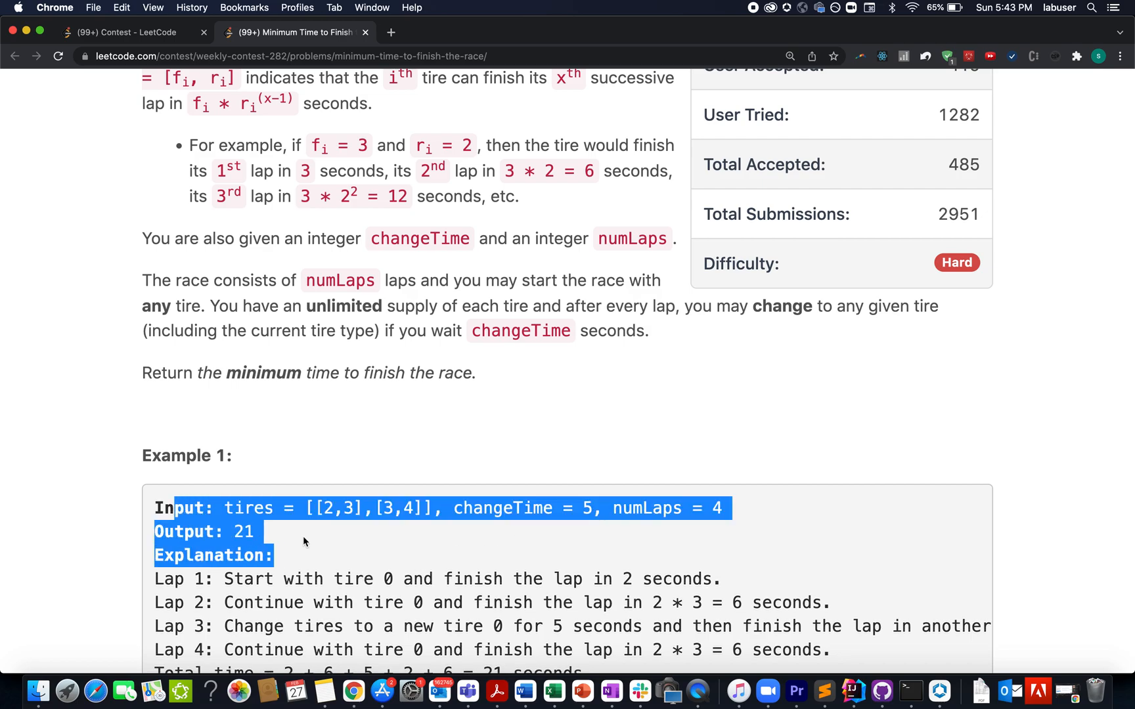
scroll("down", 3)
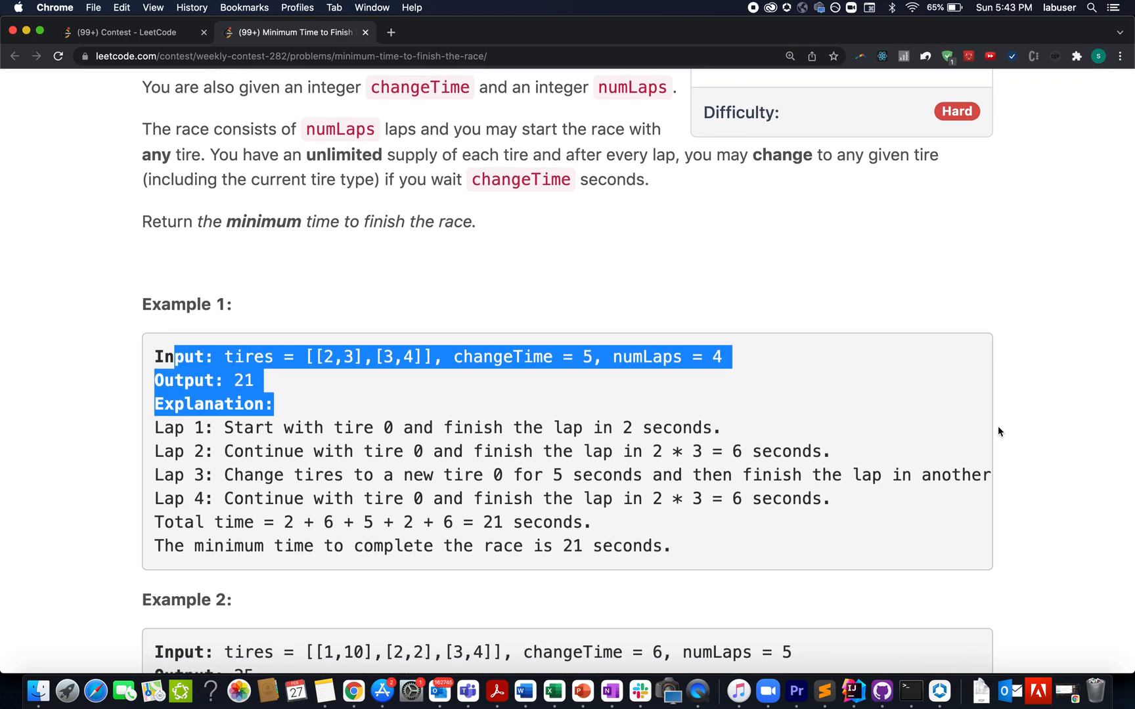
scroll("up", 3)
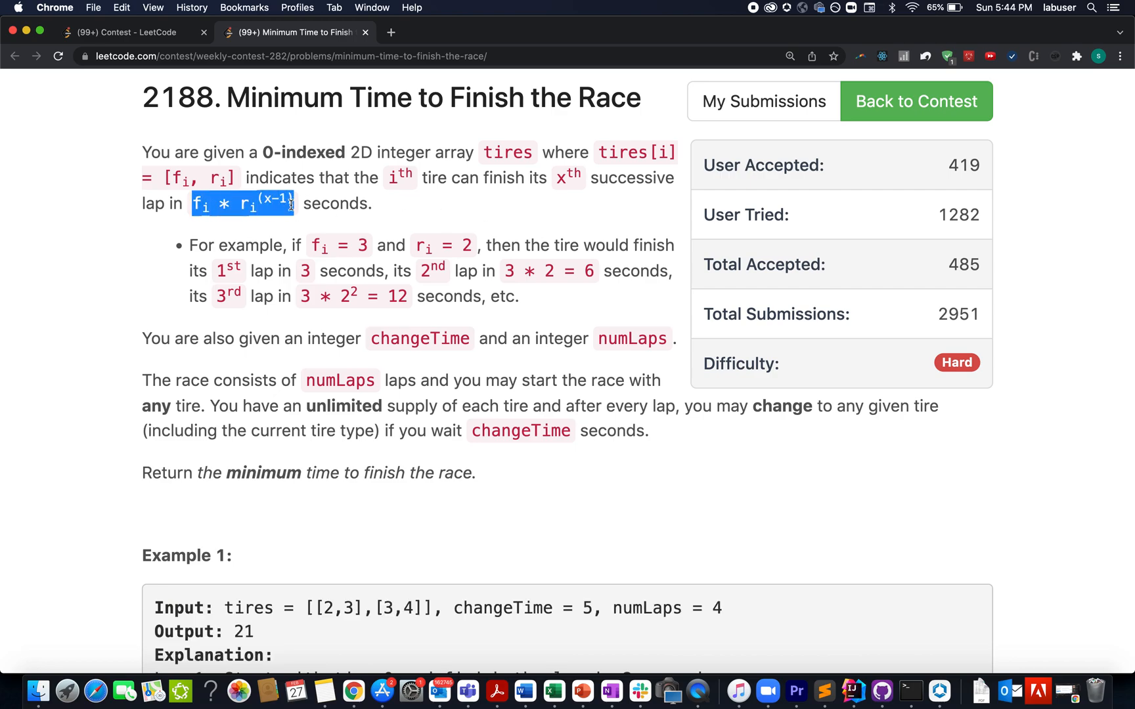
Highlight the changeTime constraint in the Constraints section.
scroll("down", 3)
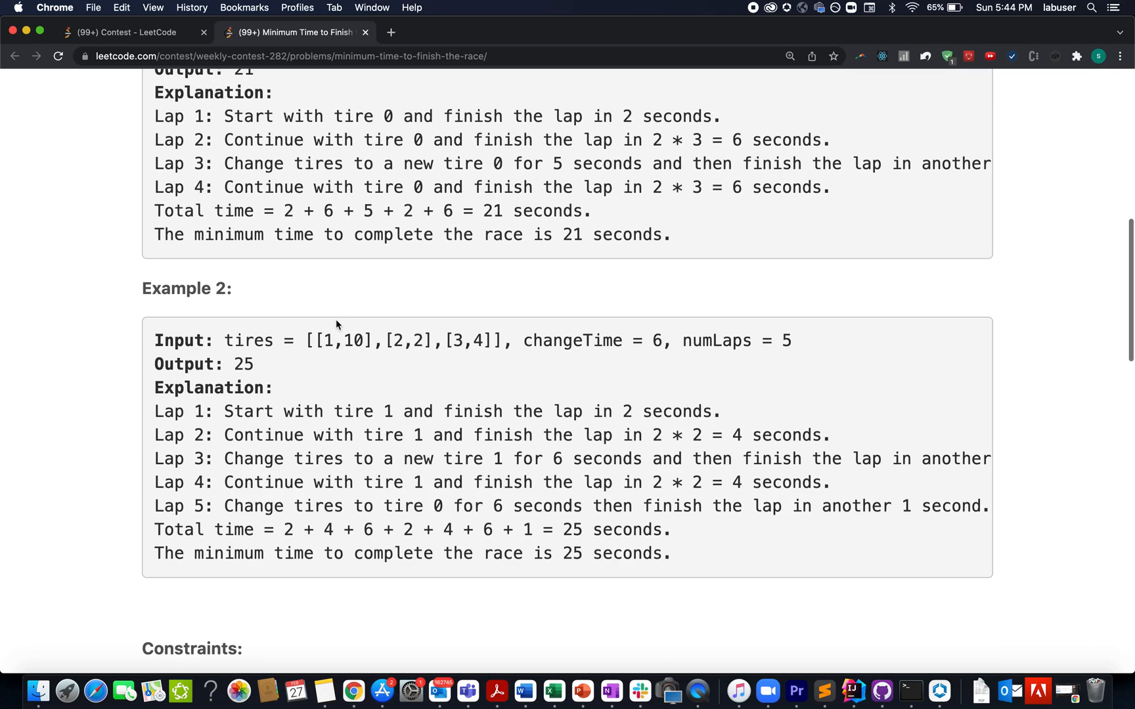
scroll("down", 3)
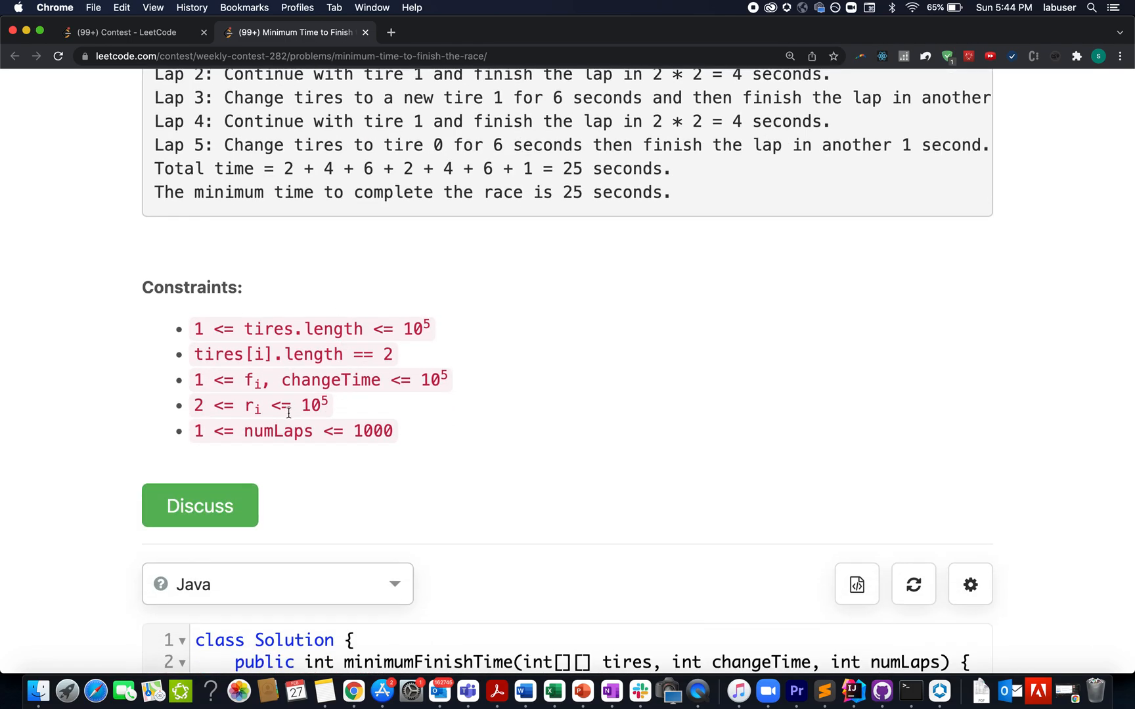
double_click(335, 380)
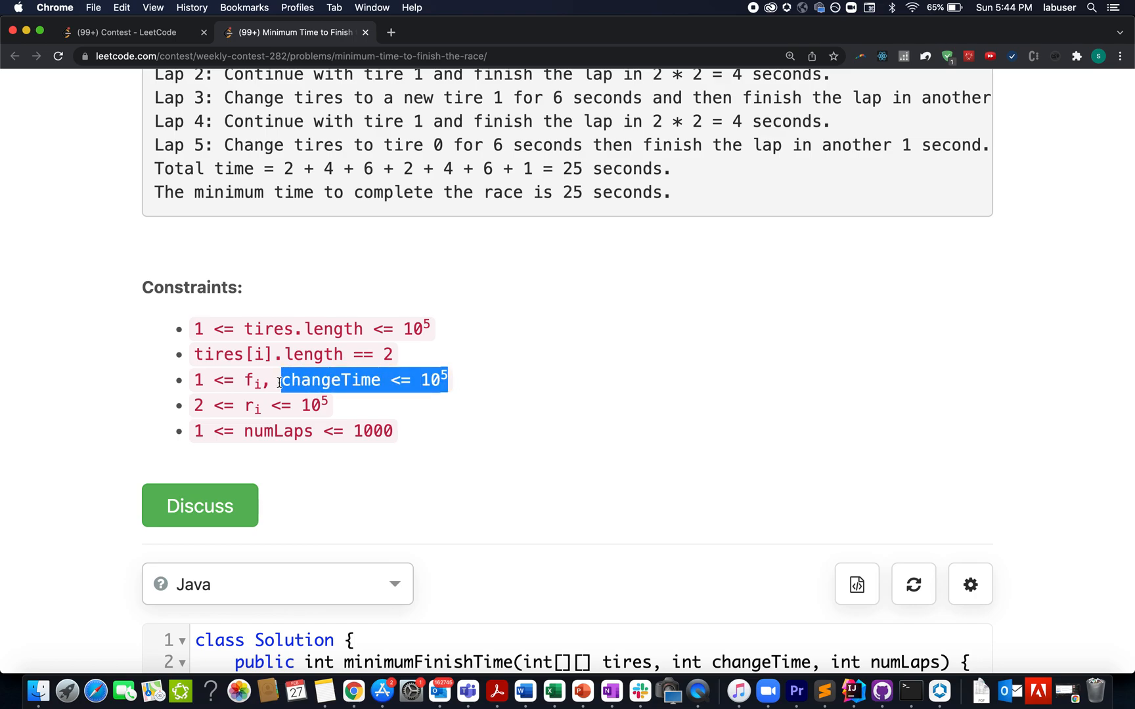
mouse_move(292, 379)
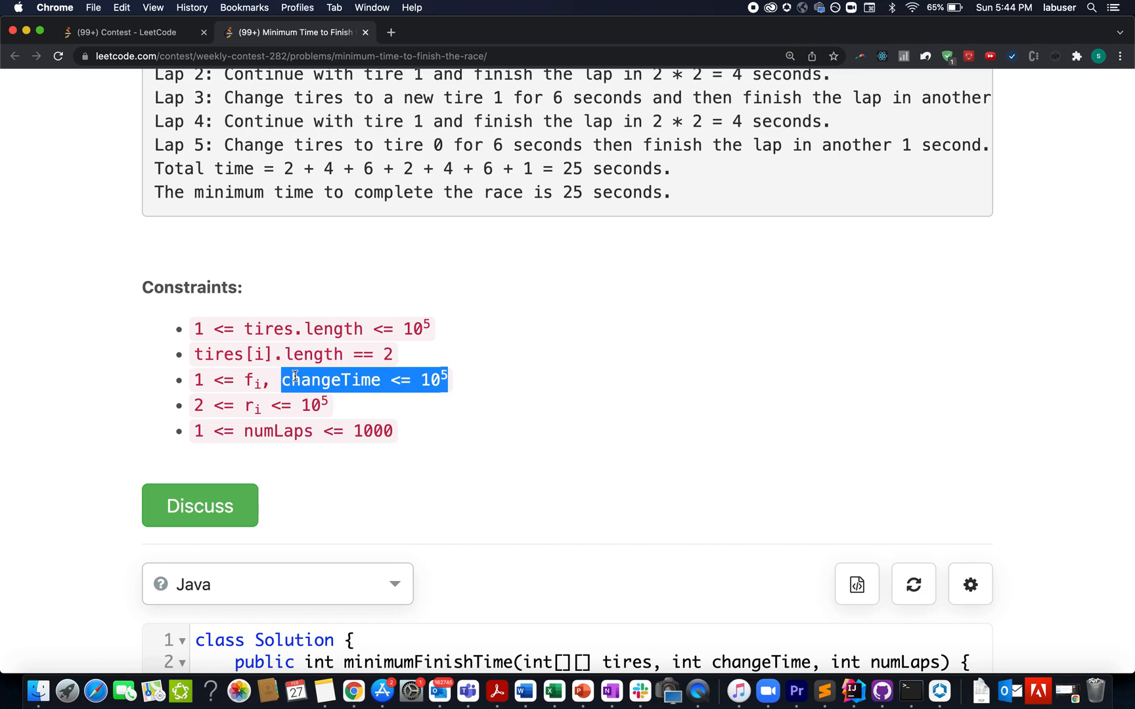
mouse_move(346, 354)
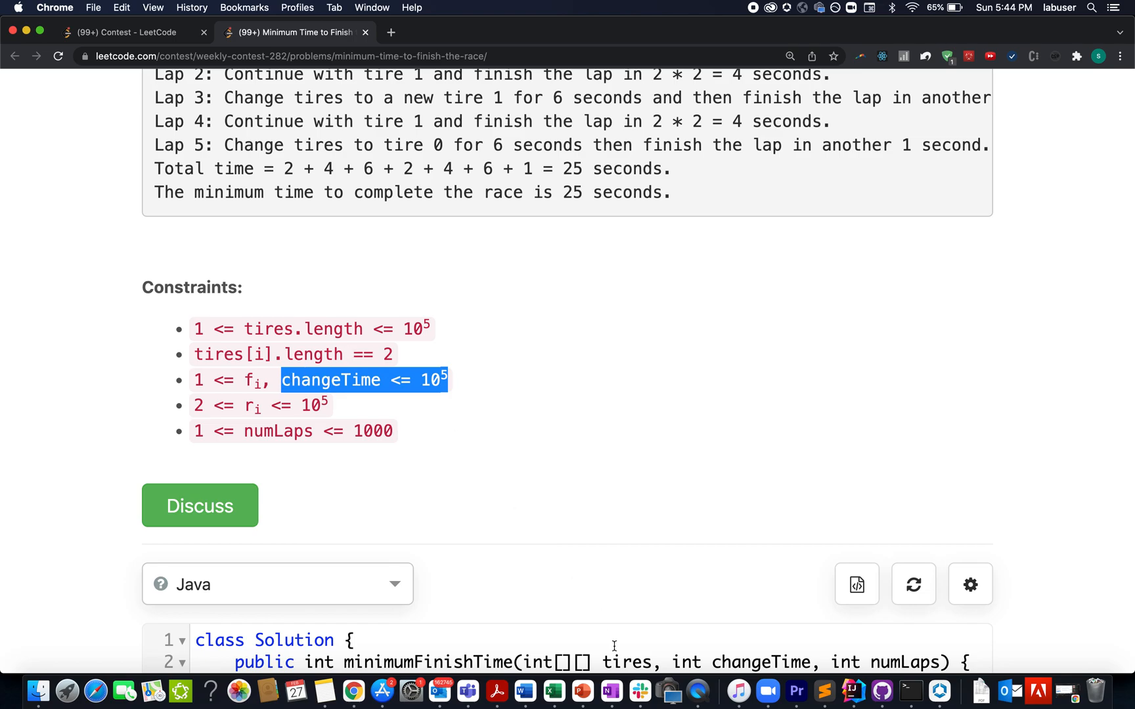
Switch to the PowerPoint explanation deck and start its slide show.
left_click(582, 692)
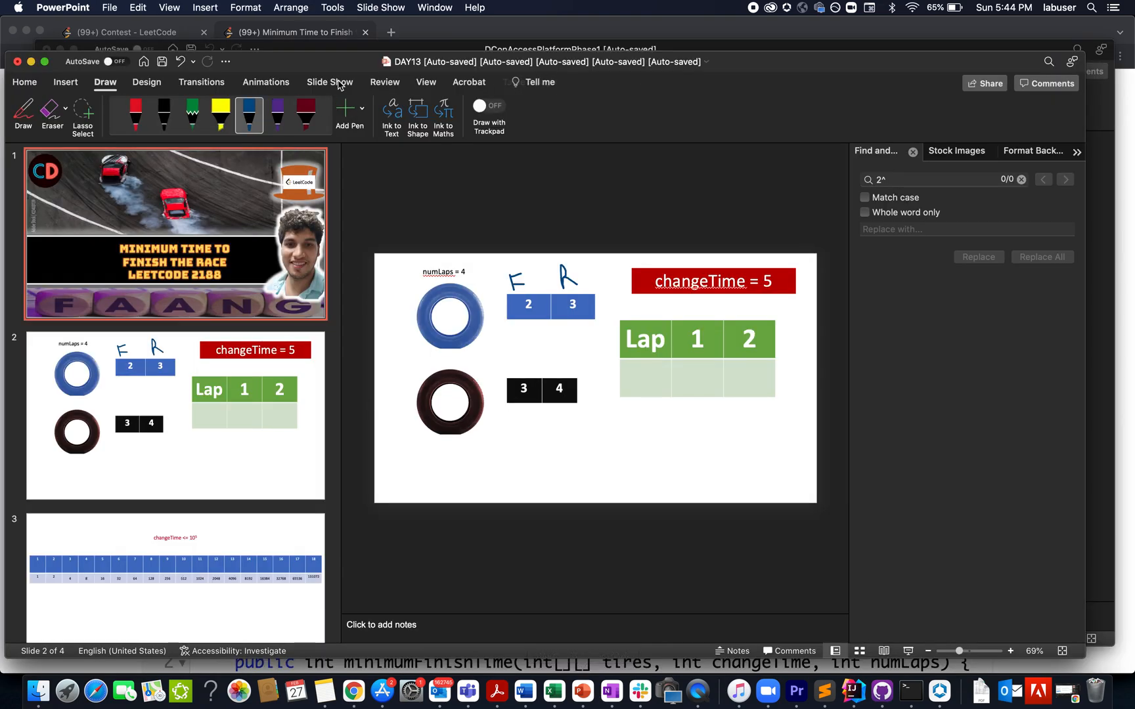
left_click(328, 81)
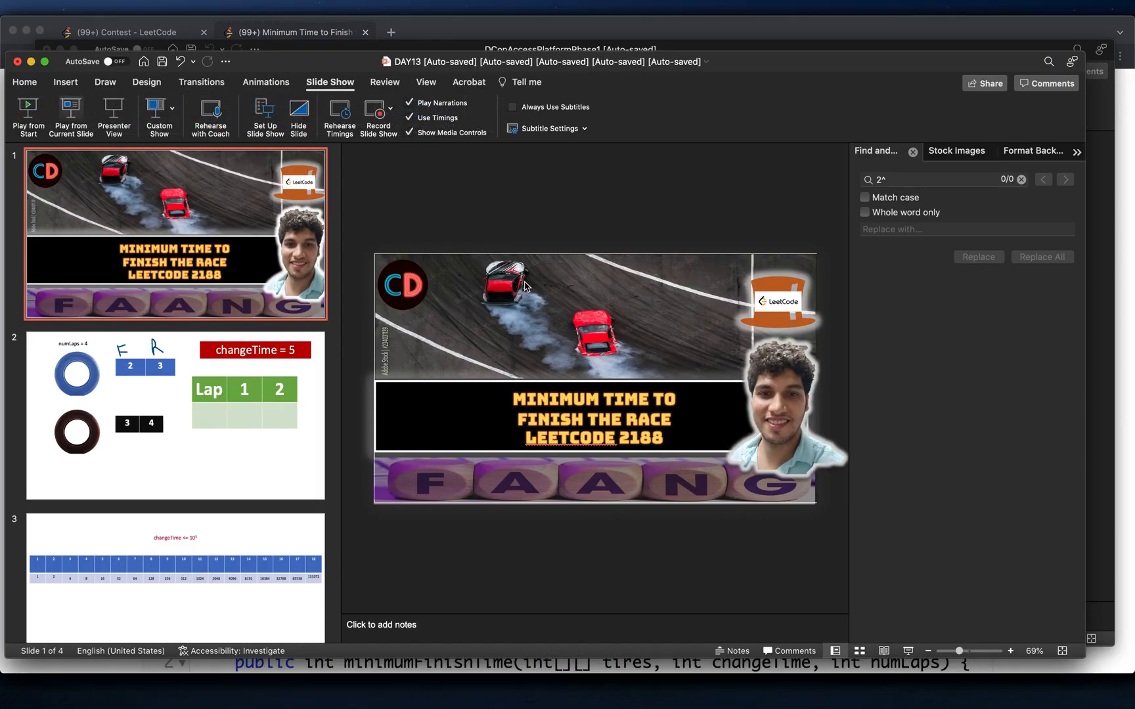
left_click(28, 116)
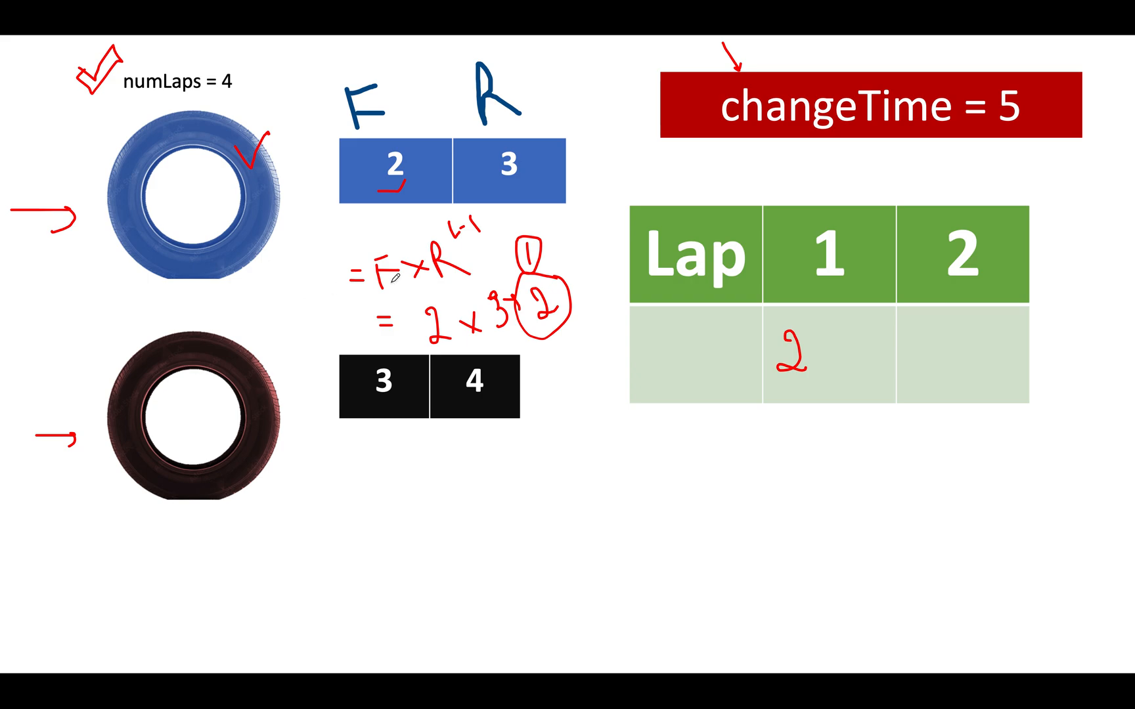
mouse_move(517, 322)
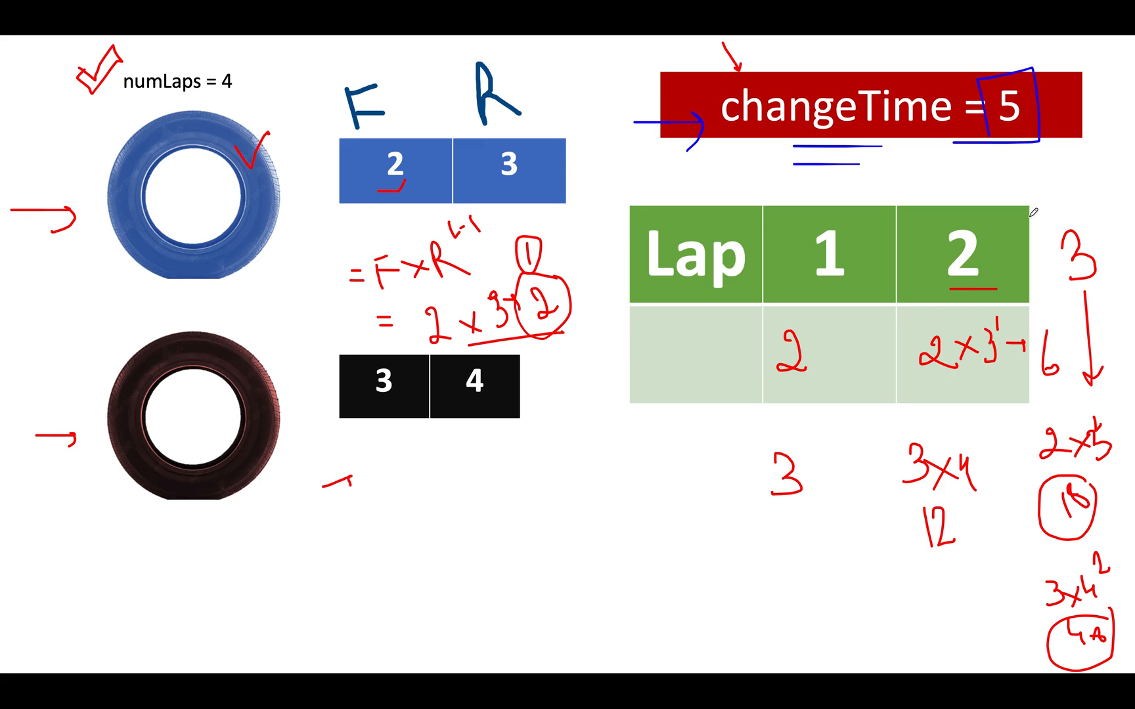
Annotate the lap times beside the Lap table and emphasise changeTime 5.
left_click(365, 692)
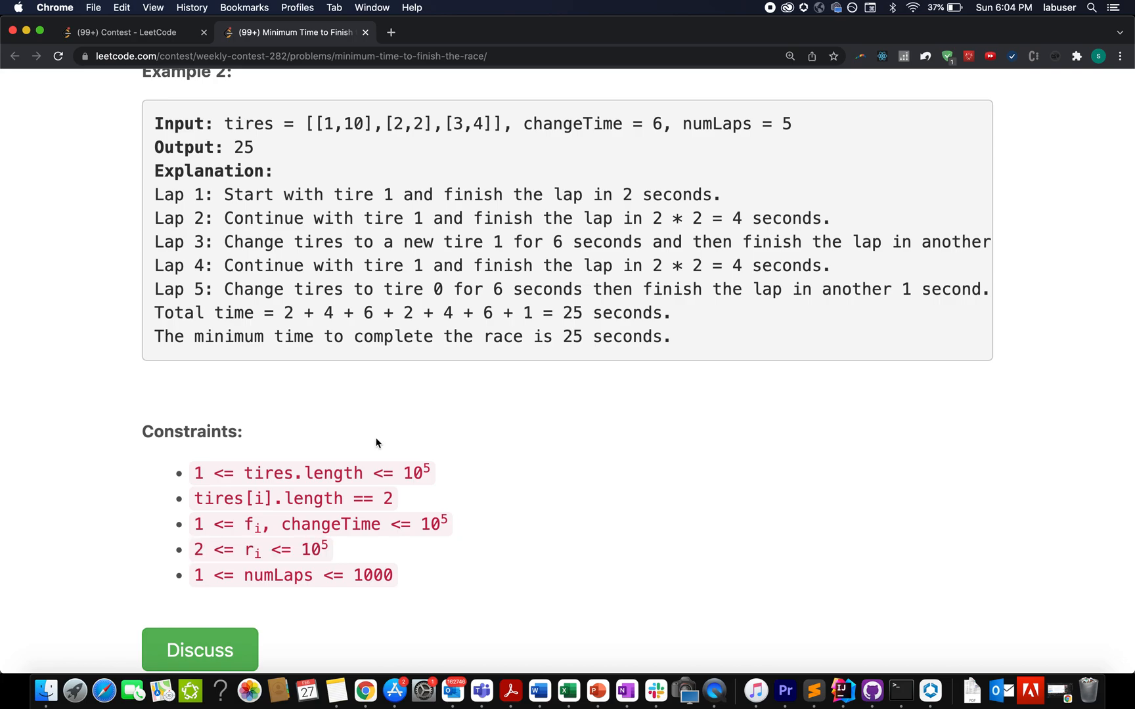
Highlight the lower bound 2 in the '2 <= r_i <= 10^5' constraint.
double_click(197, 550)
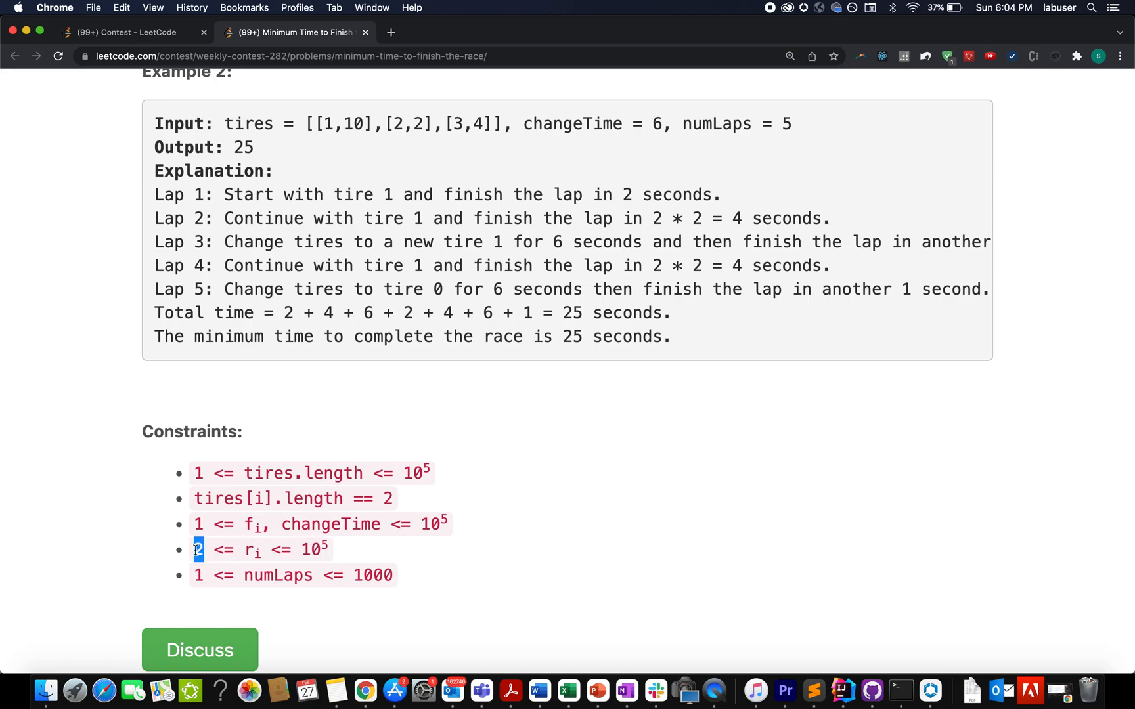
mouse_move(569, 692)
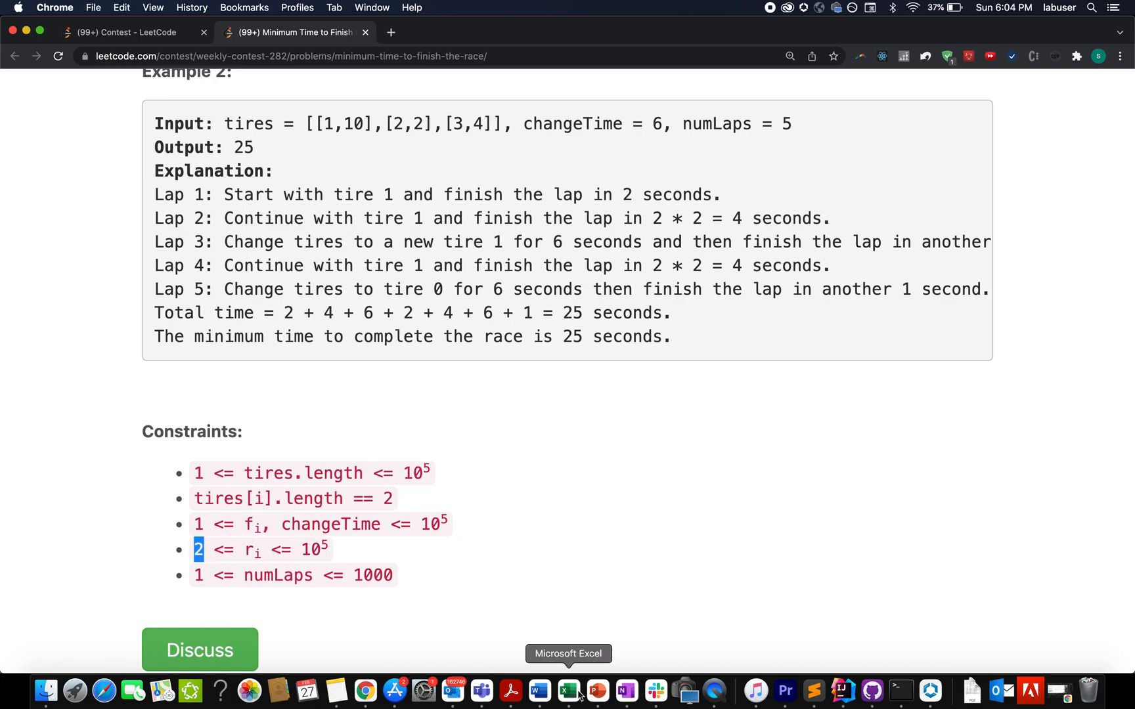
Switch back to the PowerPoint explanation slides showing the powers-of-two table.
left_click(596, 690)
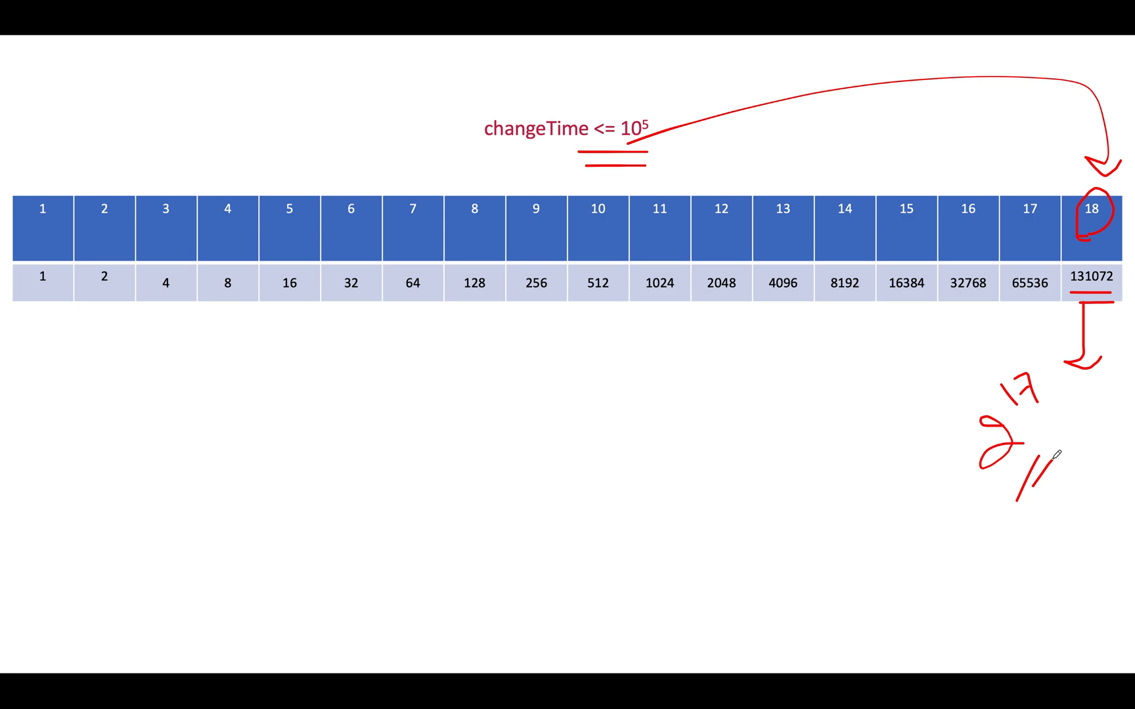
mouse_move(949, 459)
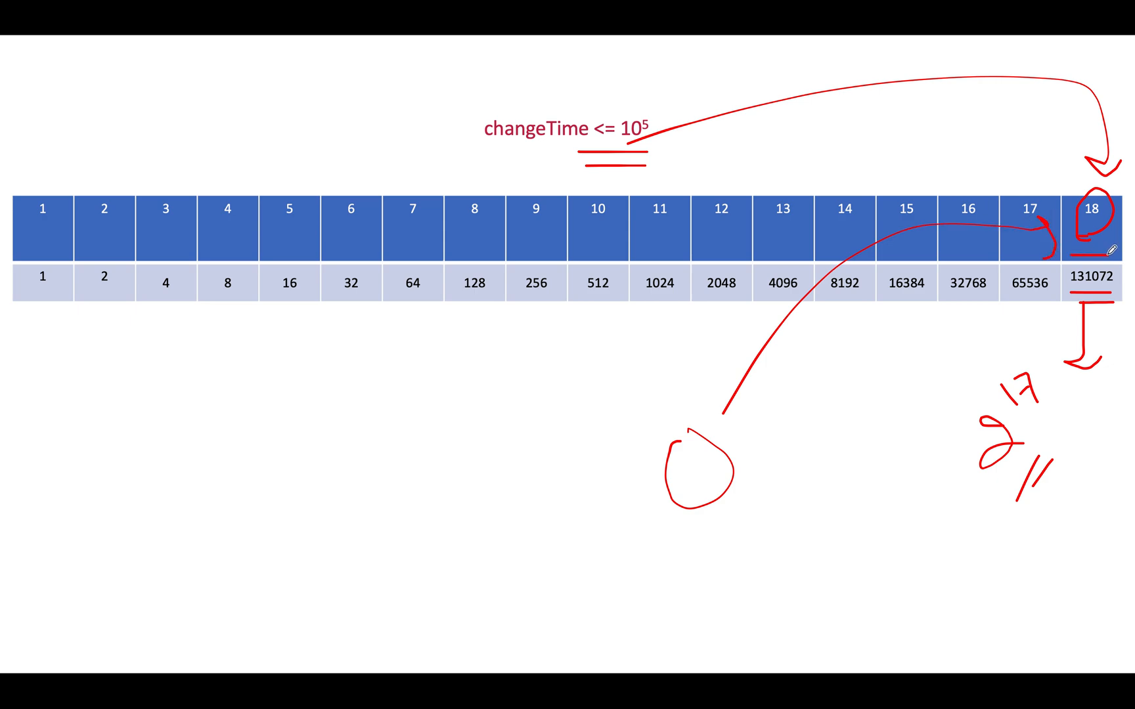
mouse_move(8, 391)
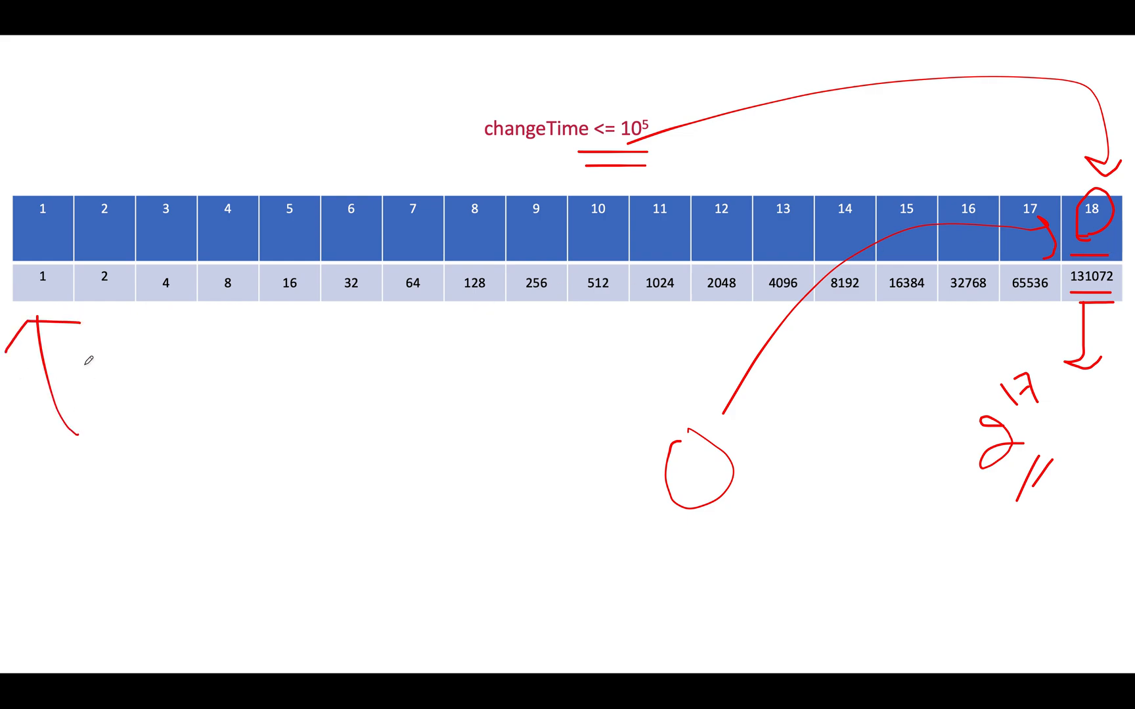
mouse_move(94, 401)
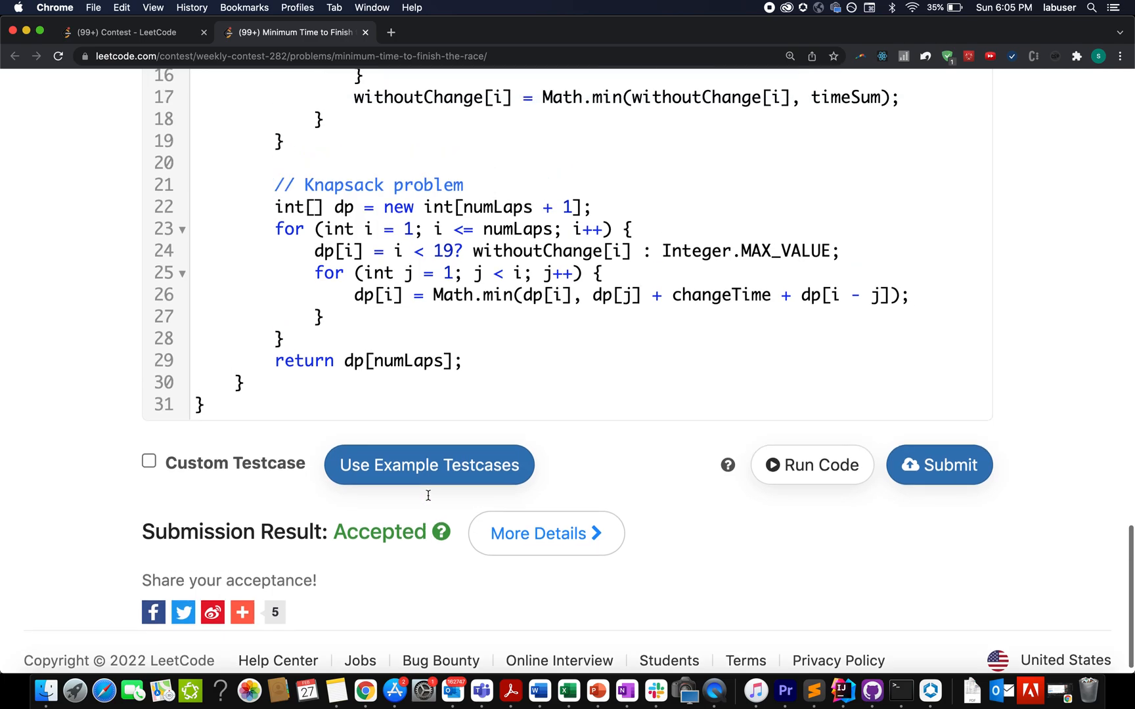
scroll("up", 3)
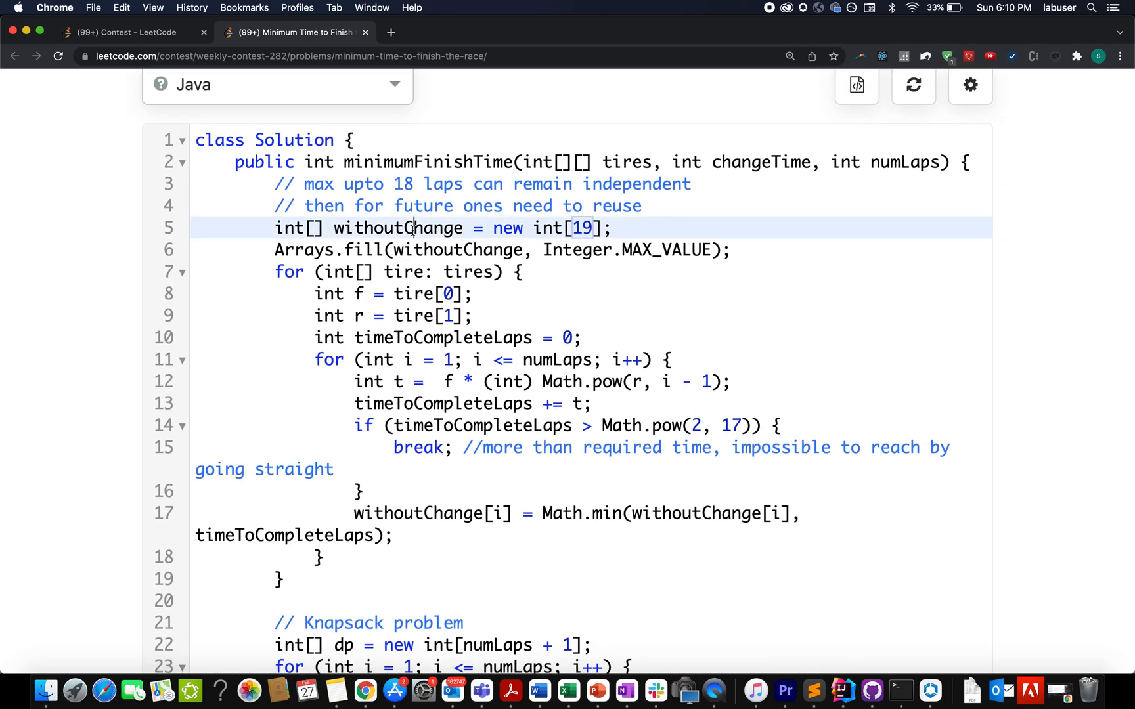
double_click(398, 229)
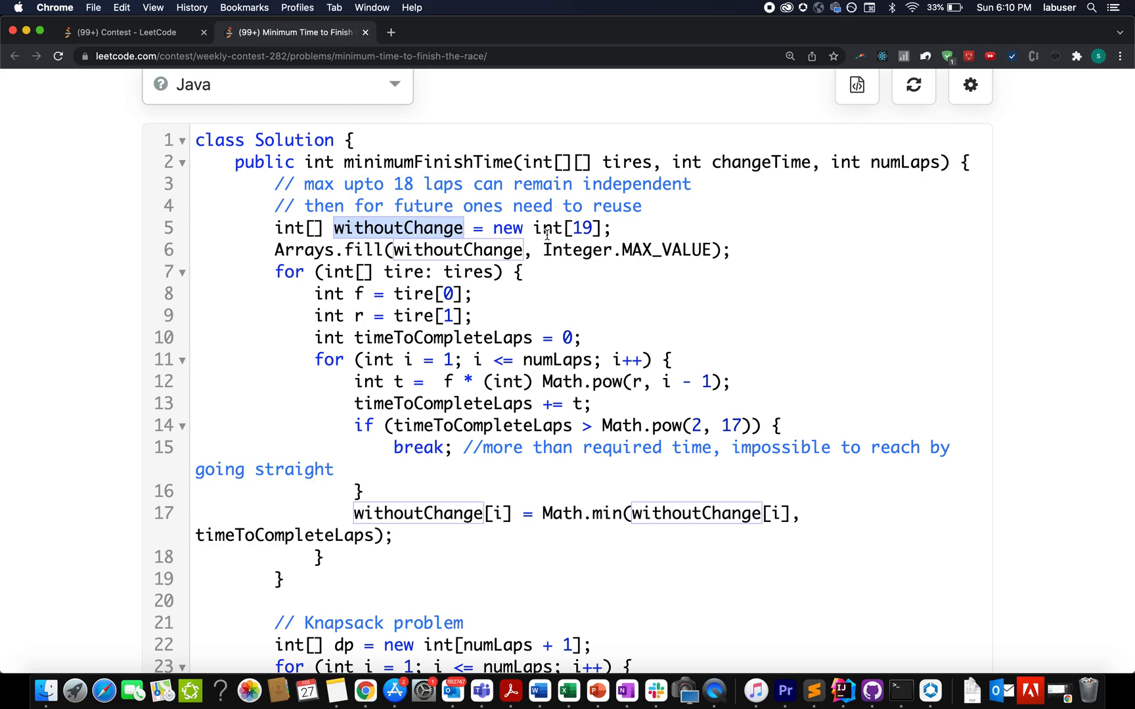
mouse_move(509, 229)
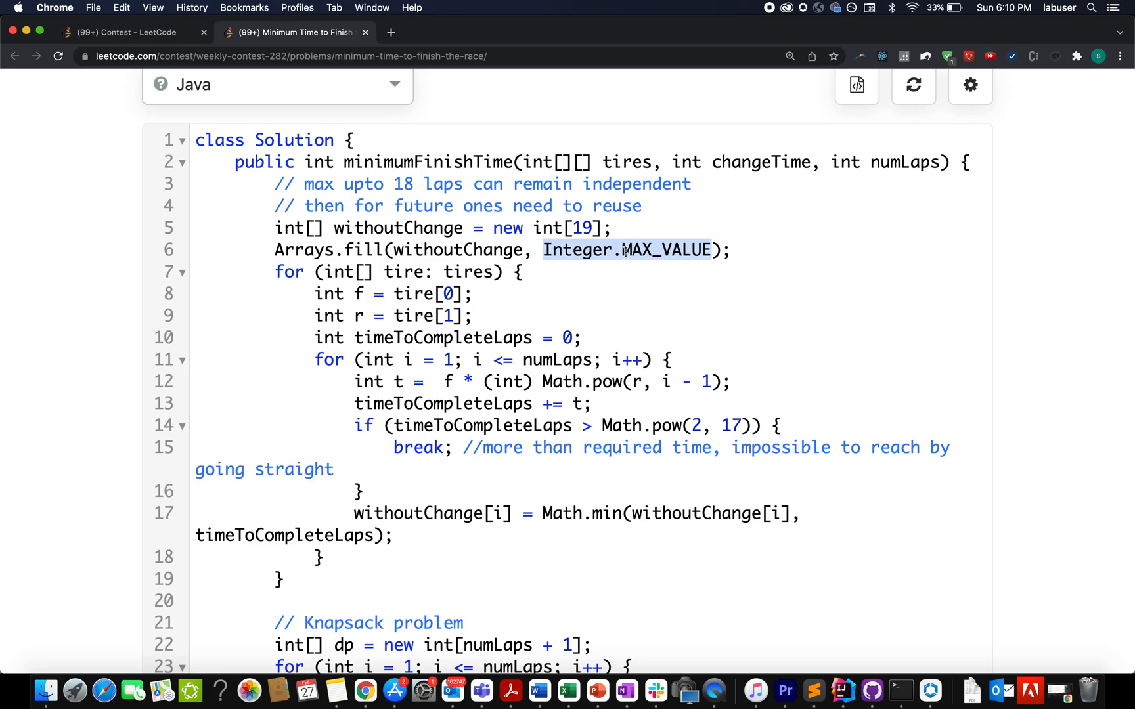
left_click(554, 272)
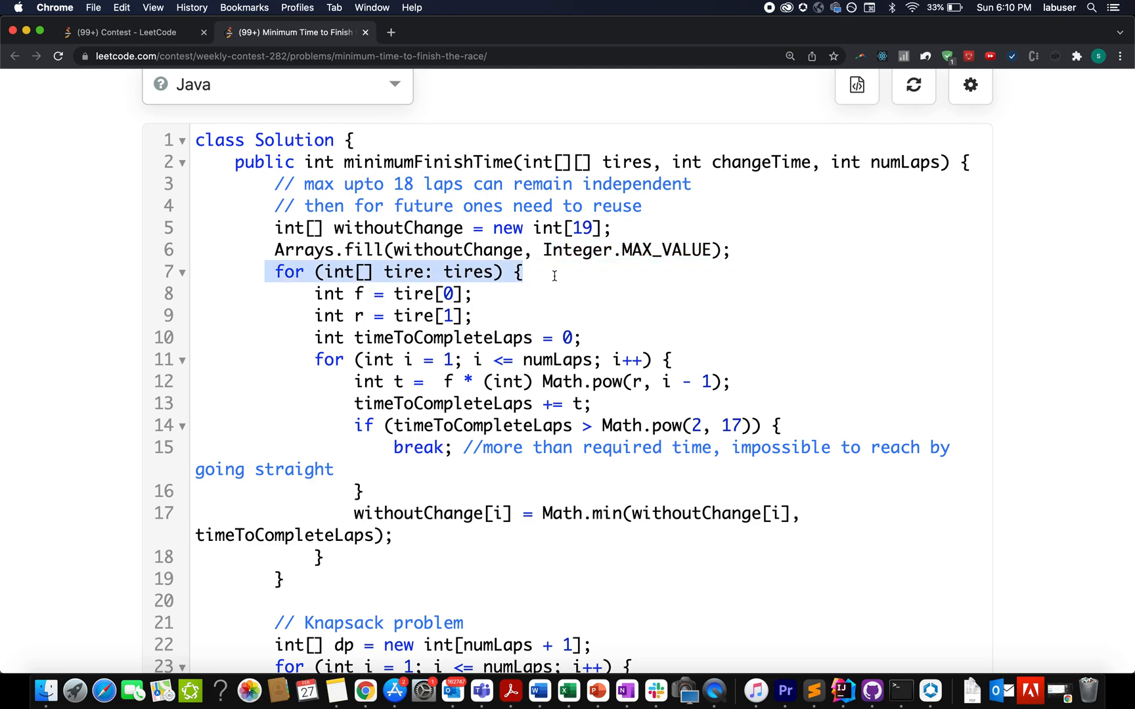
double_click(469, 272)
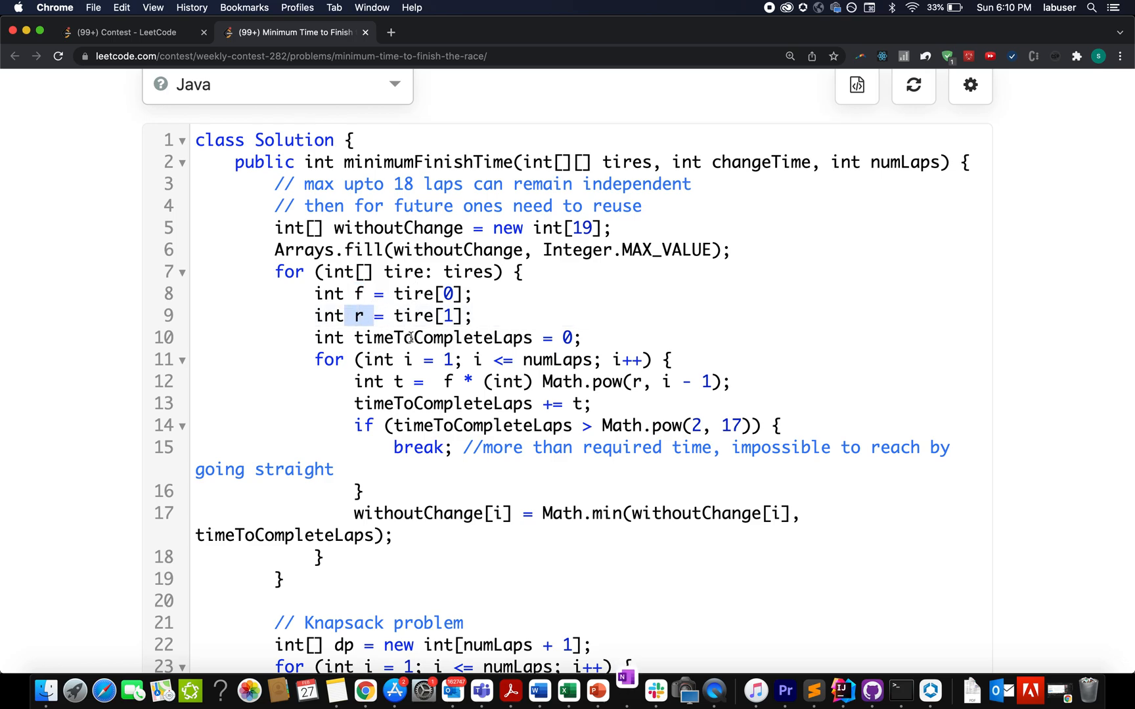
double_click(443, 337)
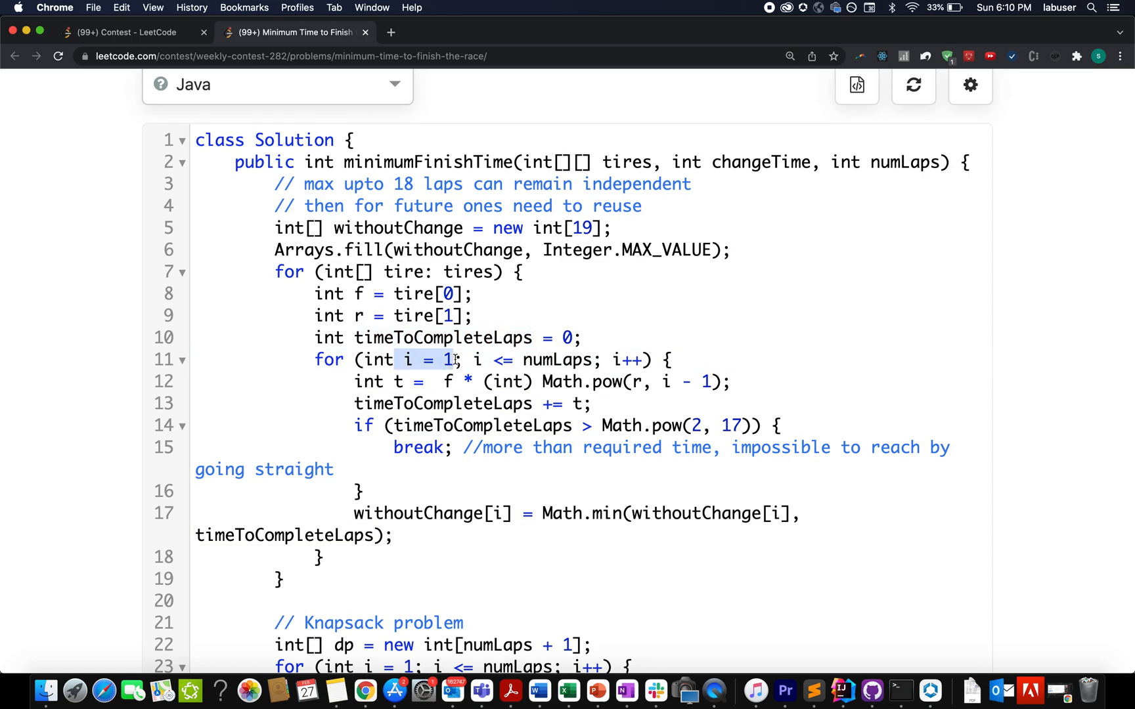
left_click(469, 338)
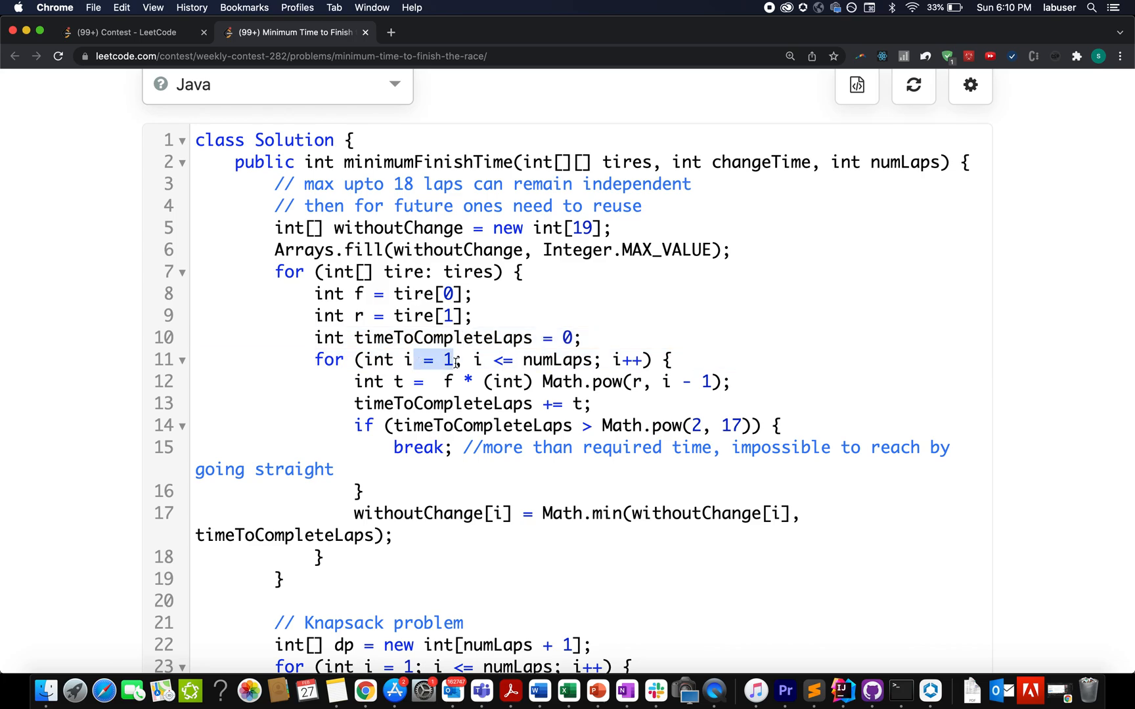
double_click(557, 360)
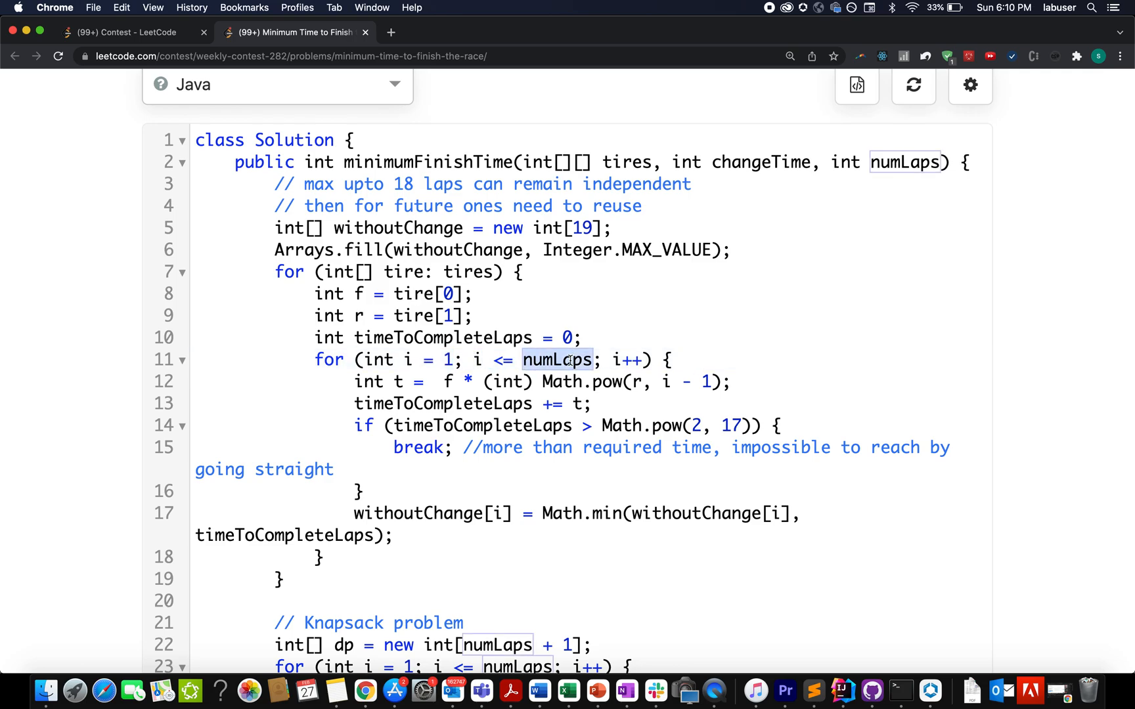
mouse_move(405, 380)
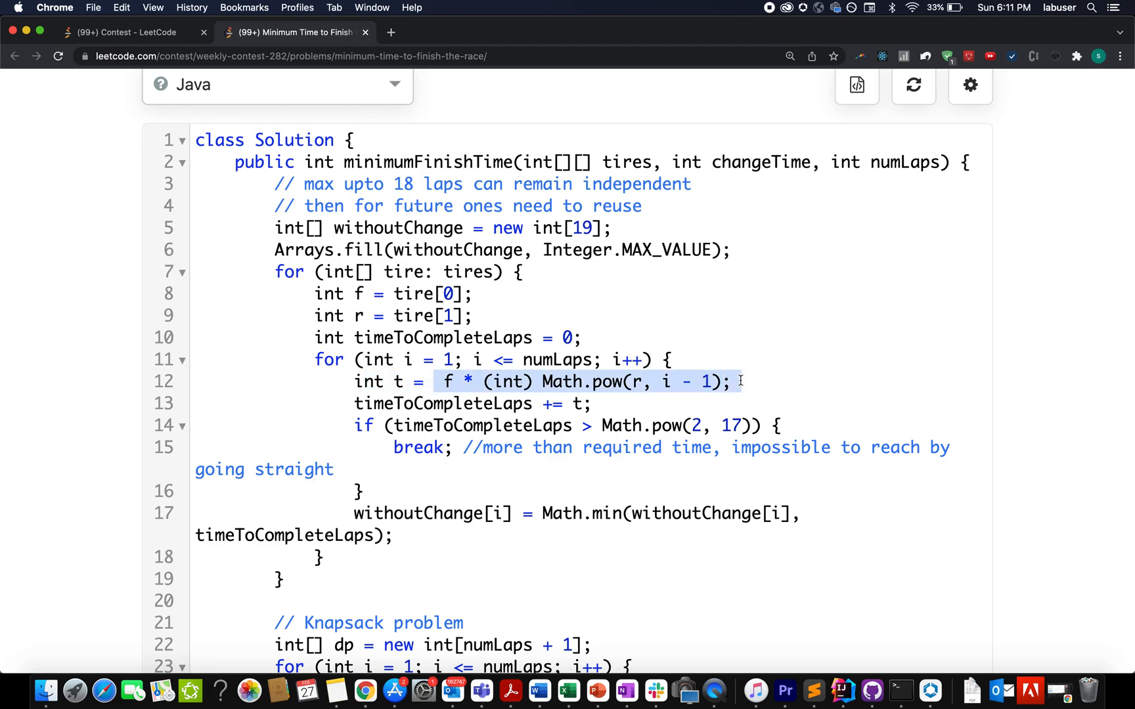
double_click(442, 403)
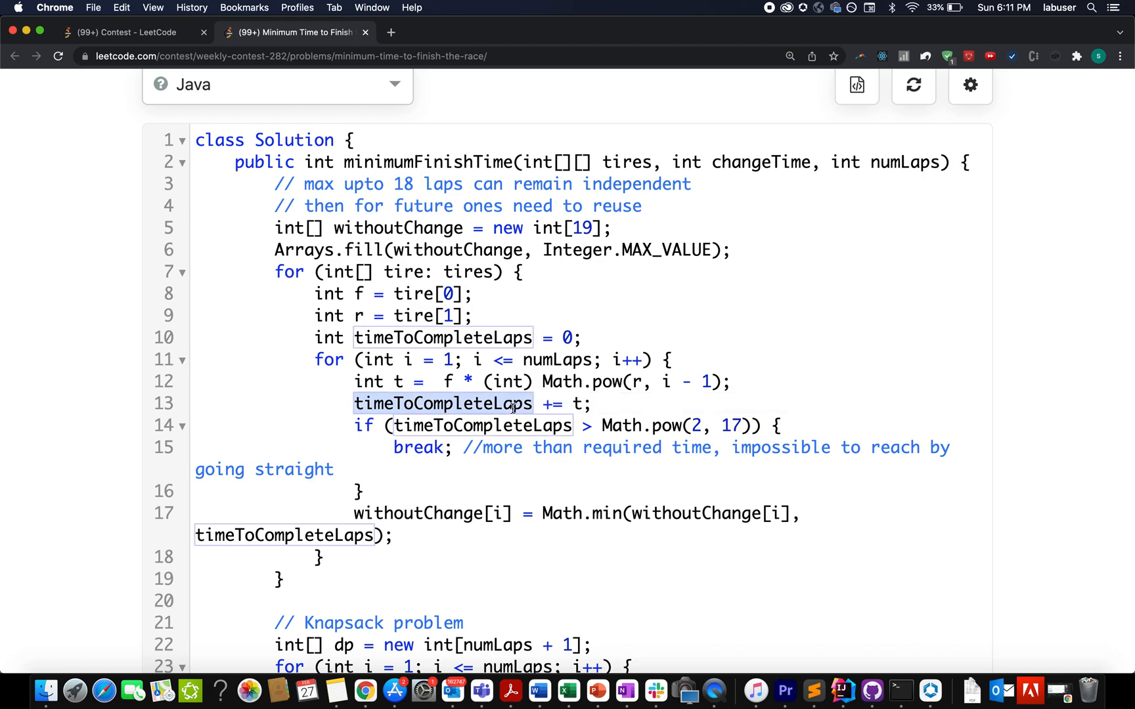
mouse_move(478, 337)
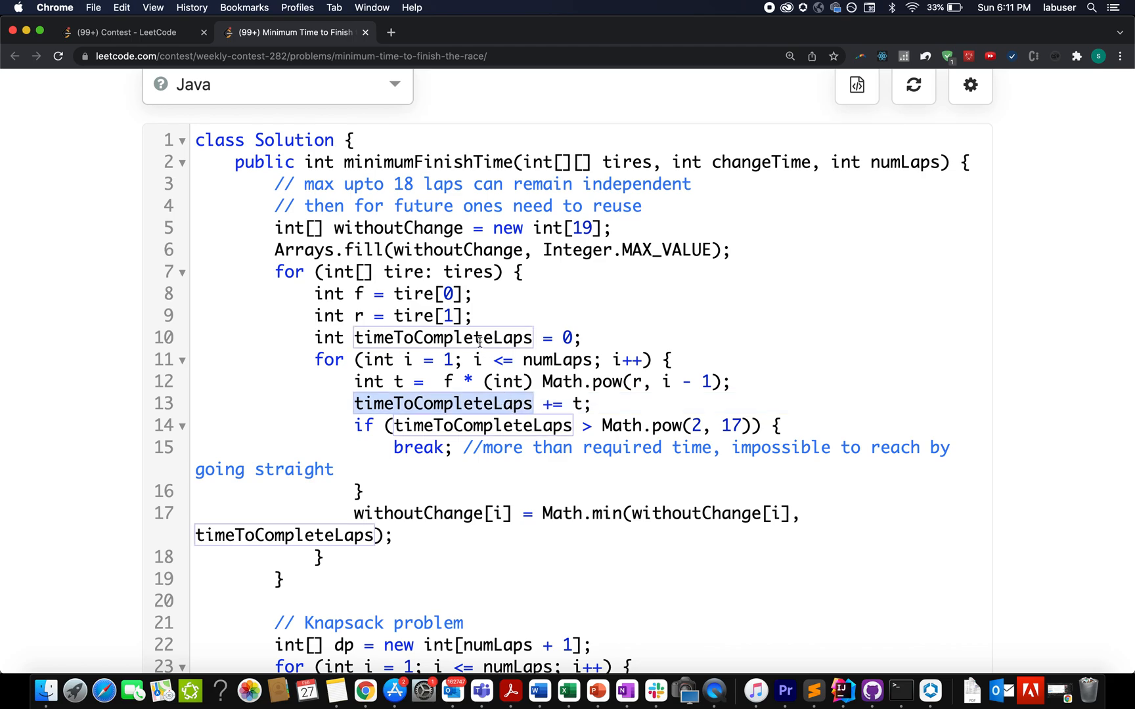
mouse_move(415, 315)
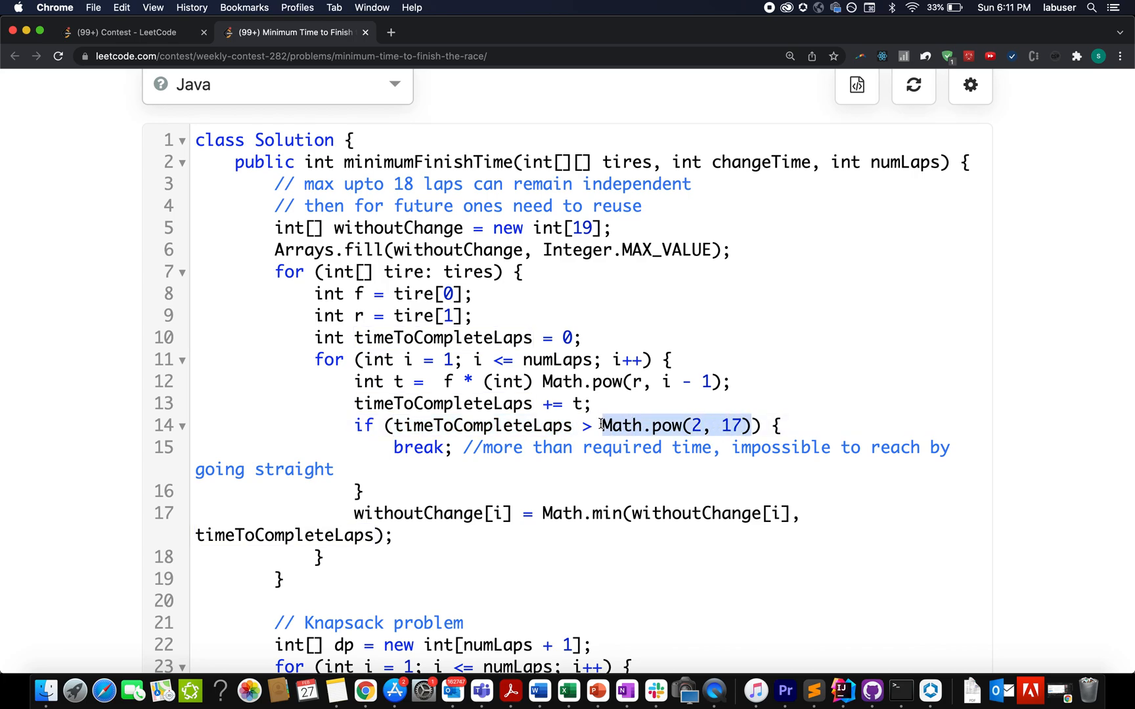
double_click(418, 448)
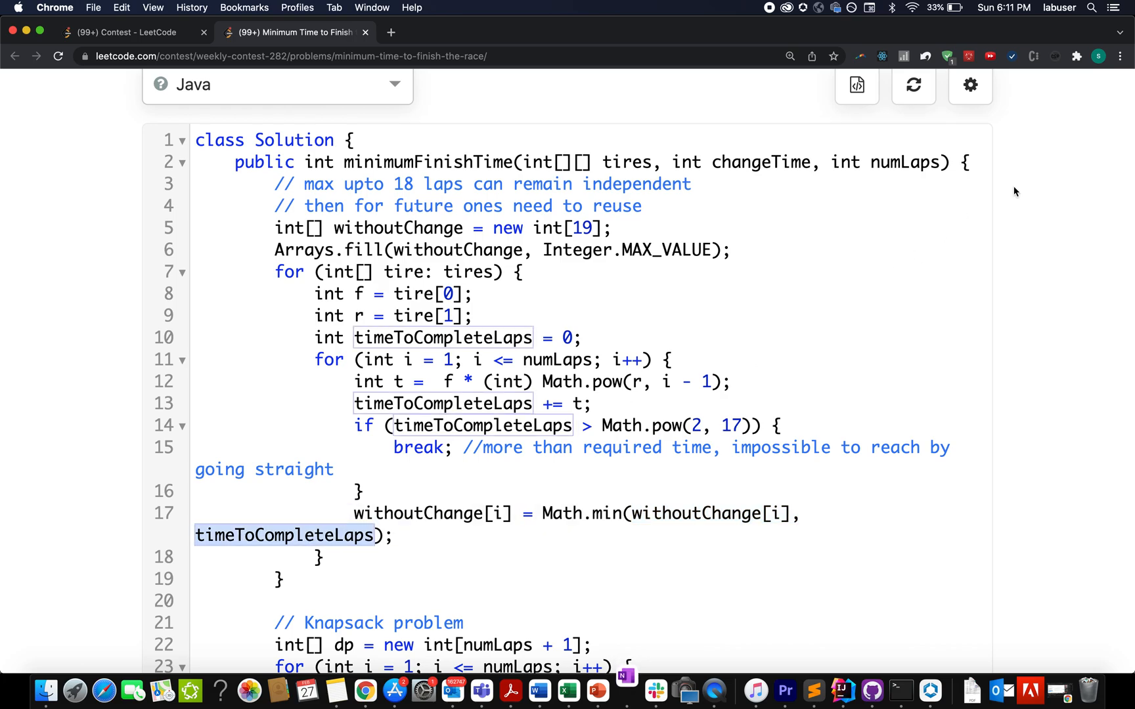
left_click(282, 579)
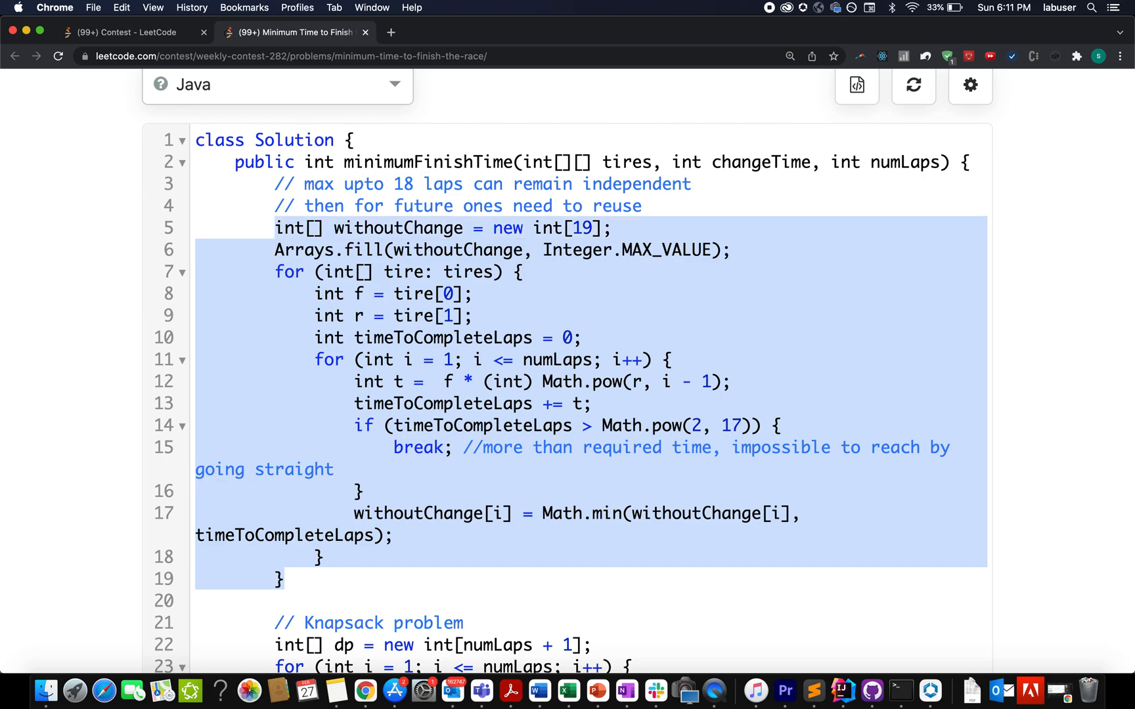
scroll("down", 3)
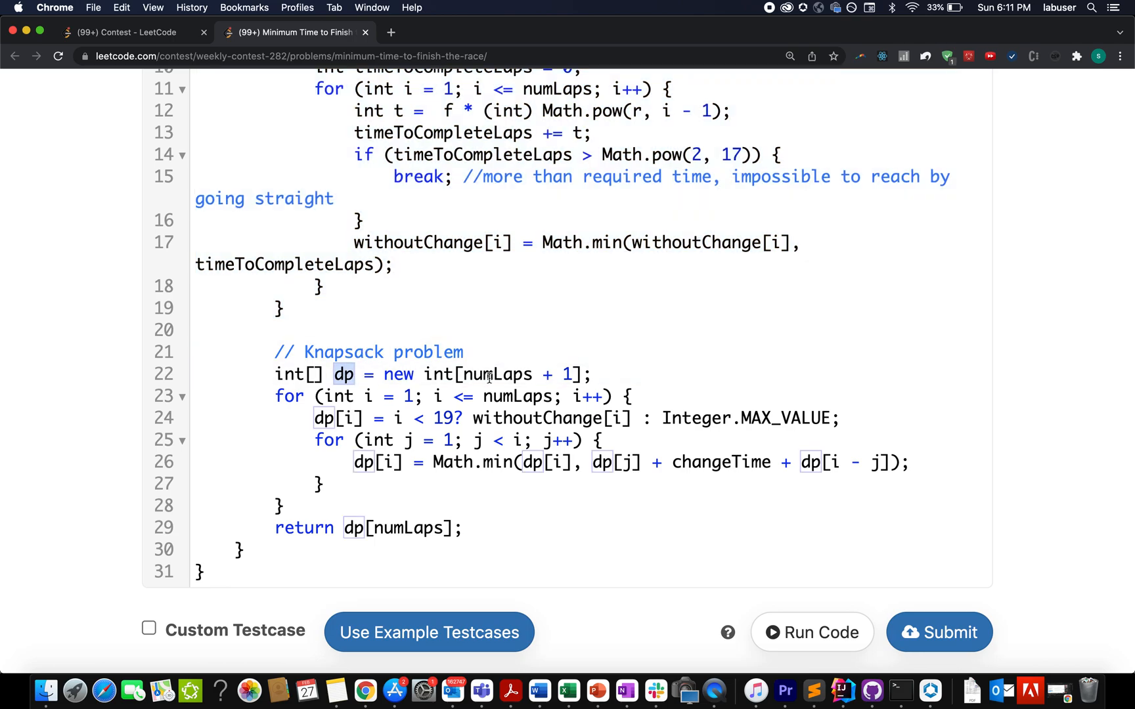
double_click(498, 374)
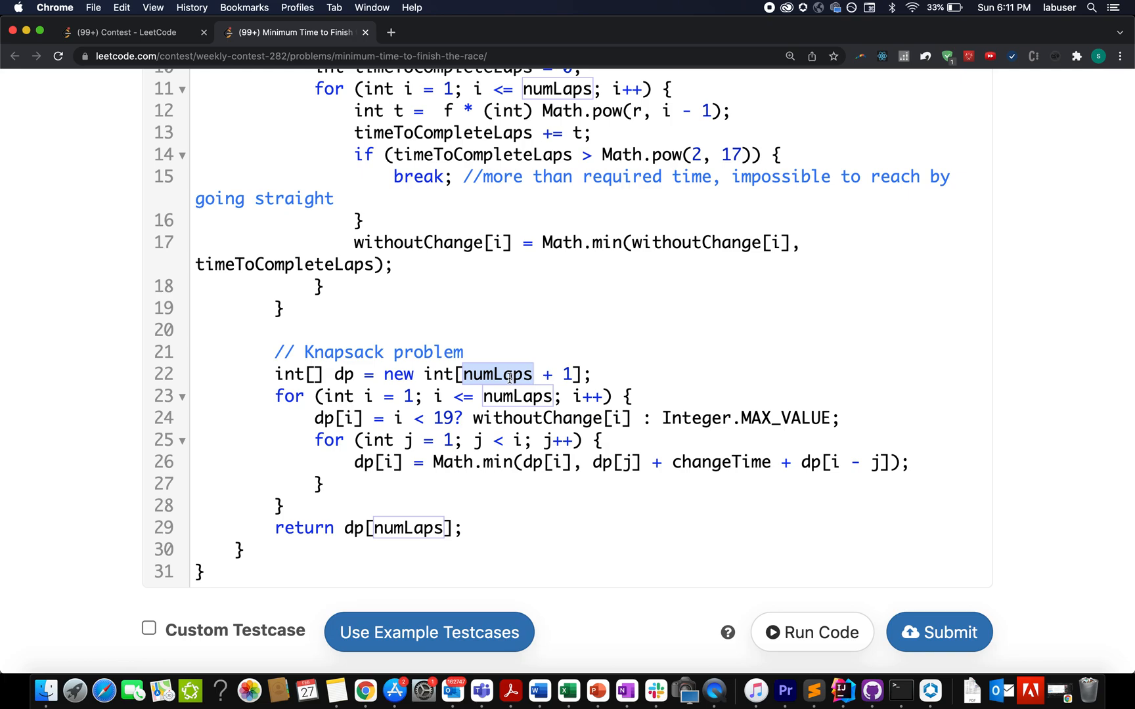
mouse_move(360, 395)
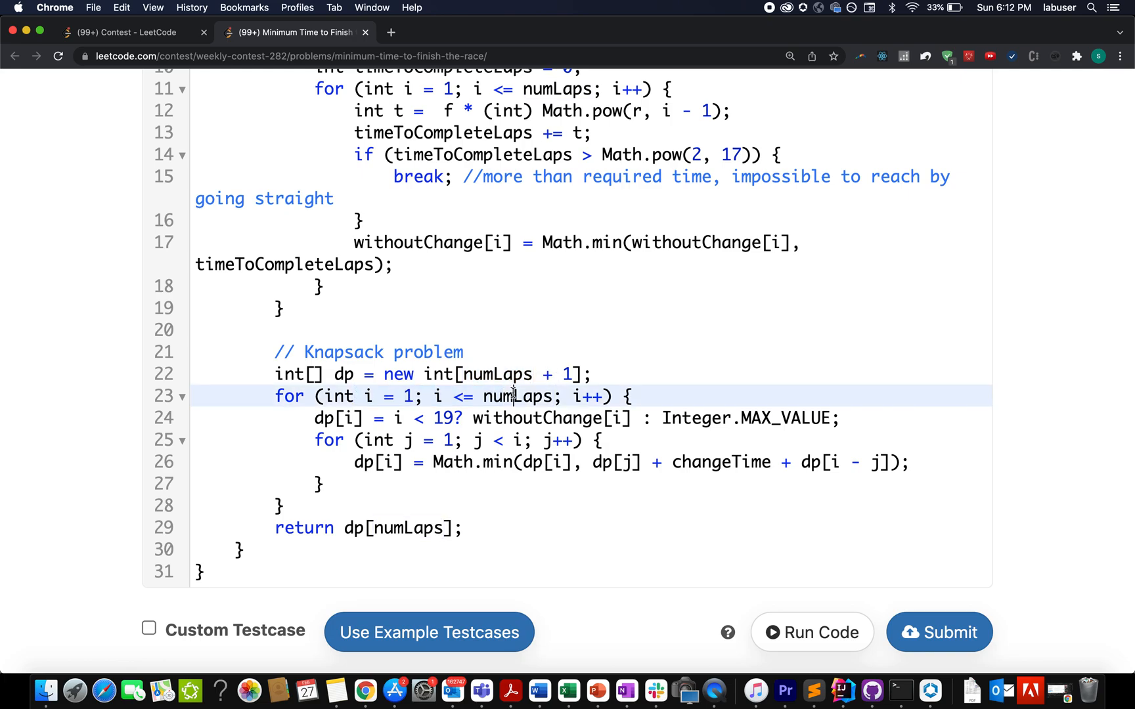
double_click(517, 395)
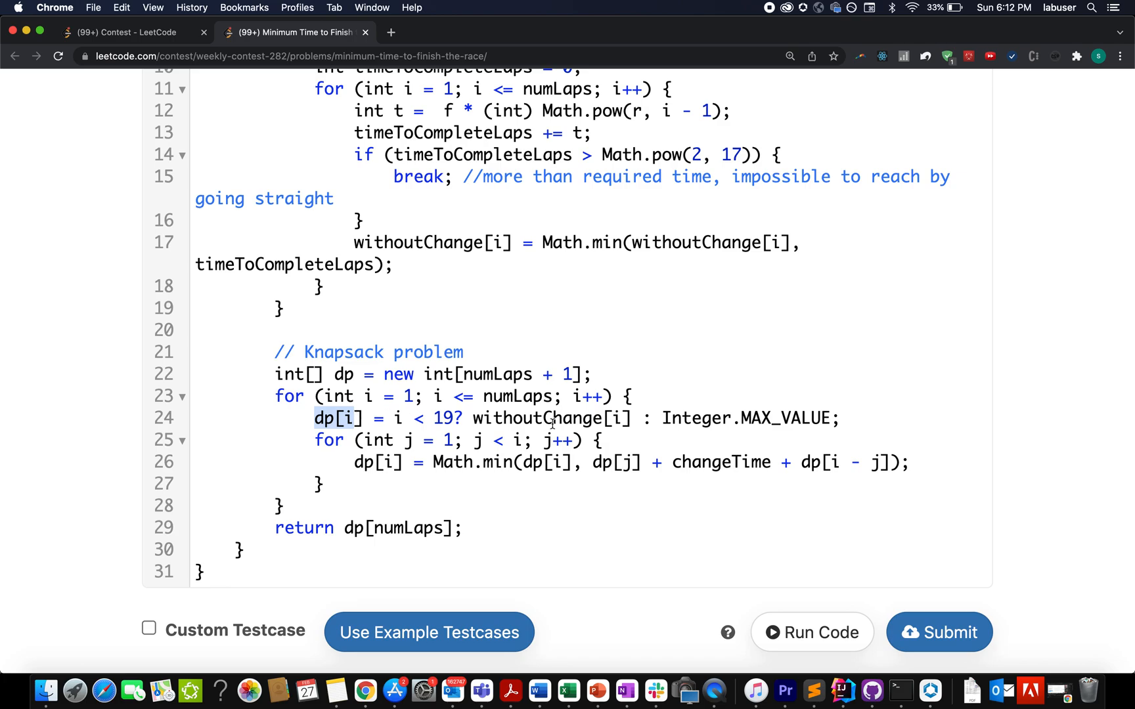
double_click(551, 418)
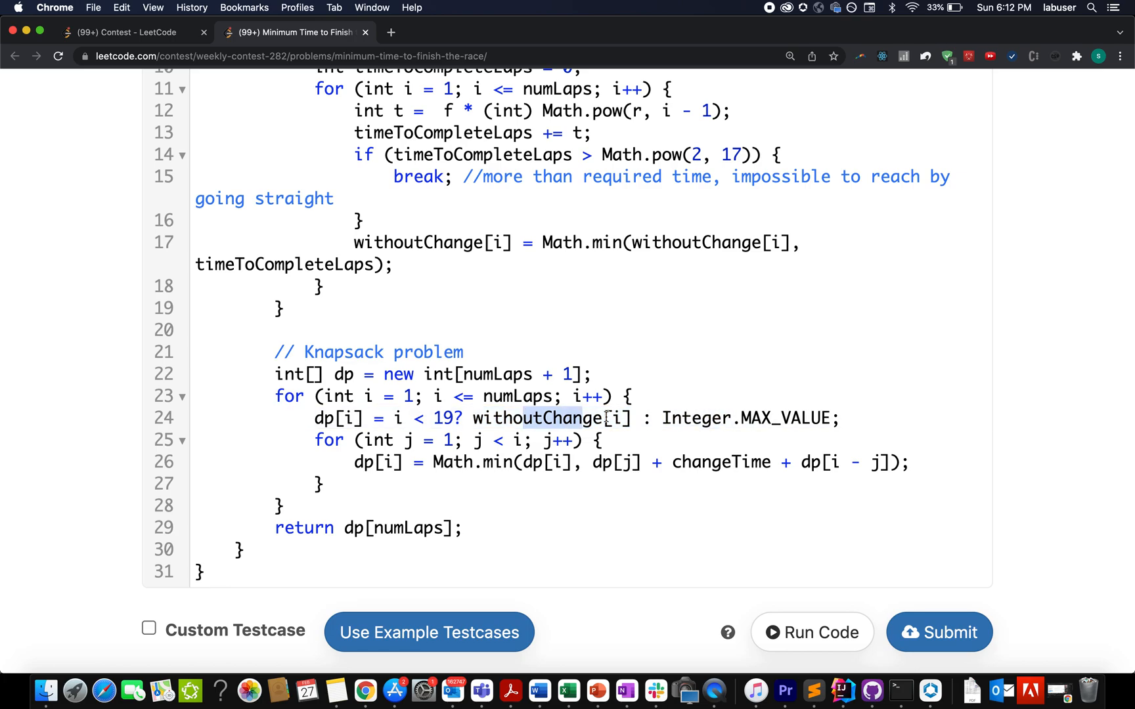
double_click(728, 418)
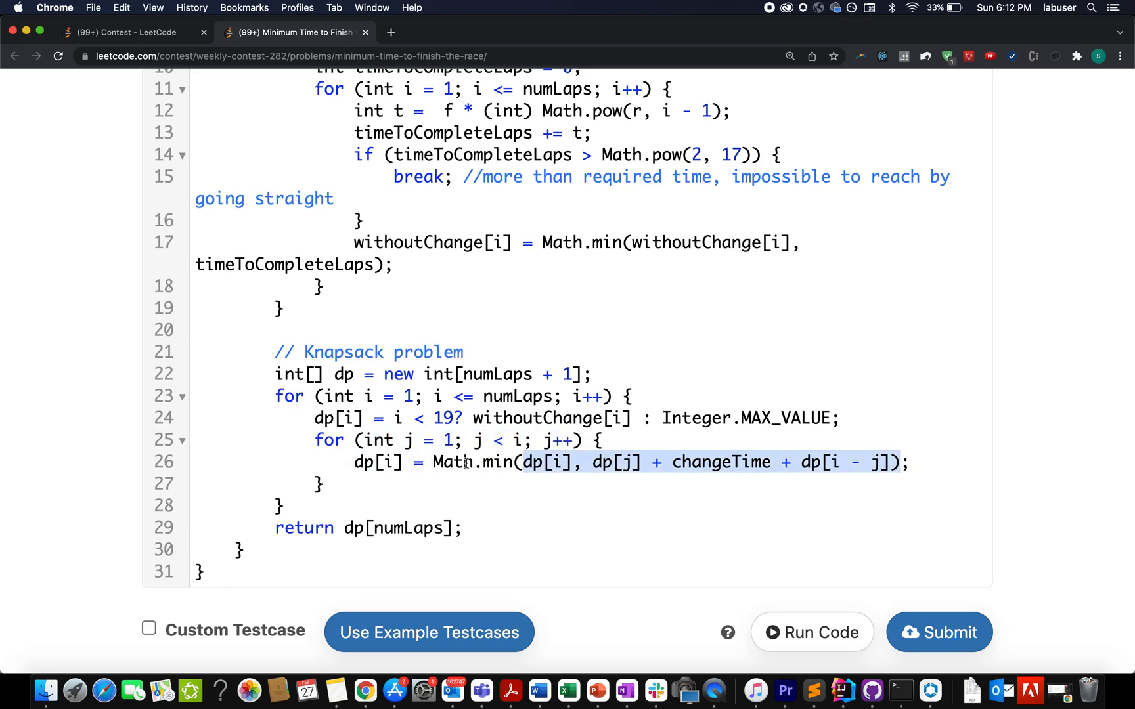
left_click(557, 462)
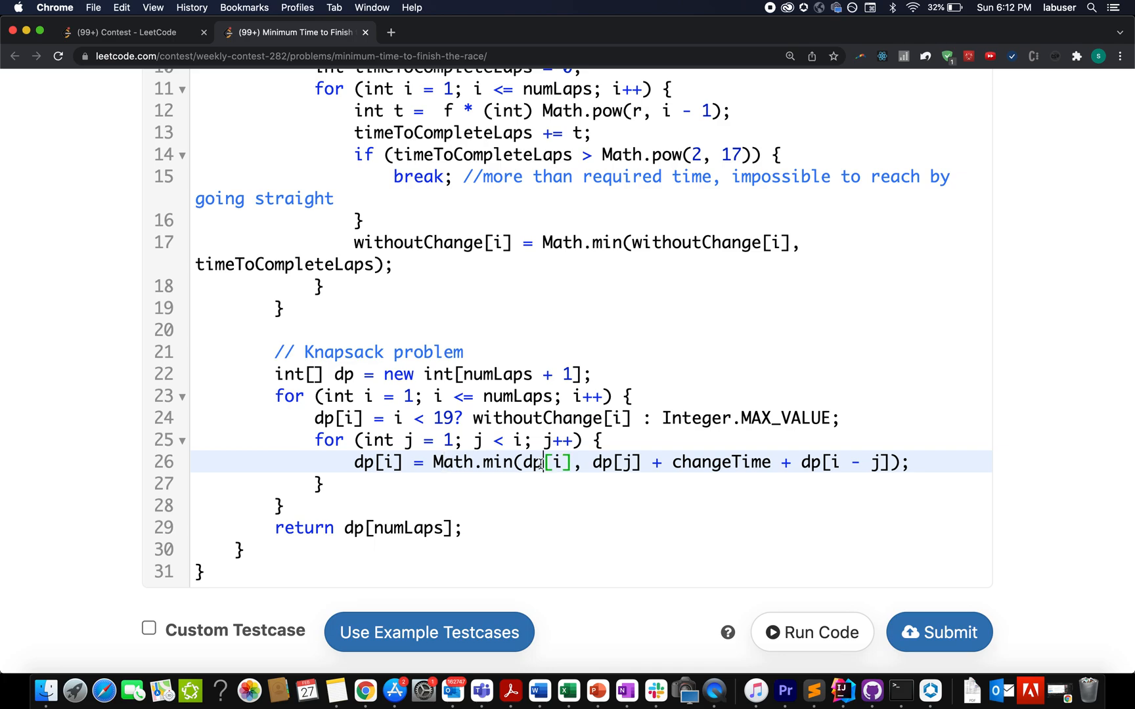
double_click(719, 462)
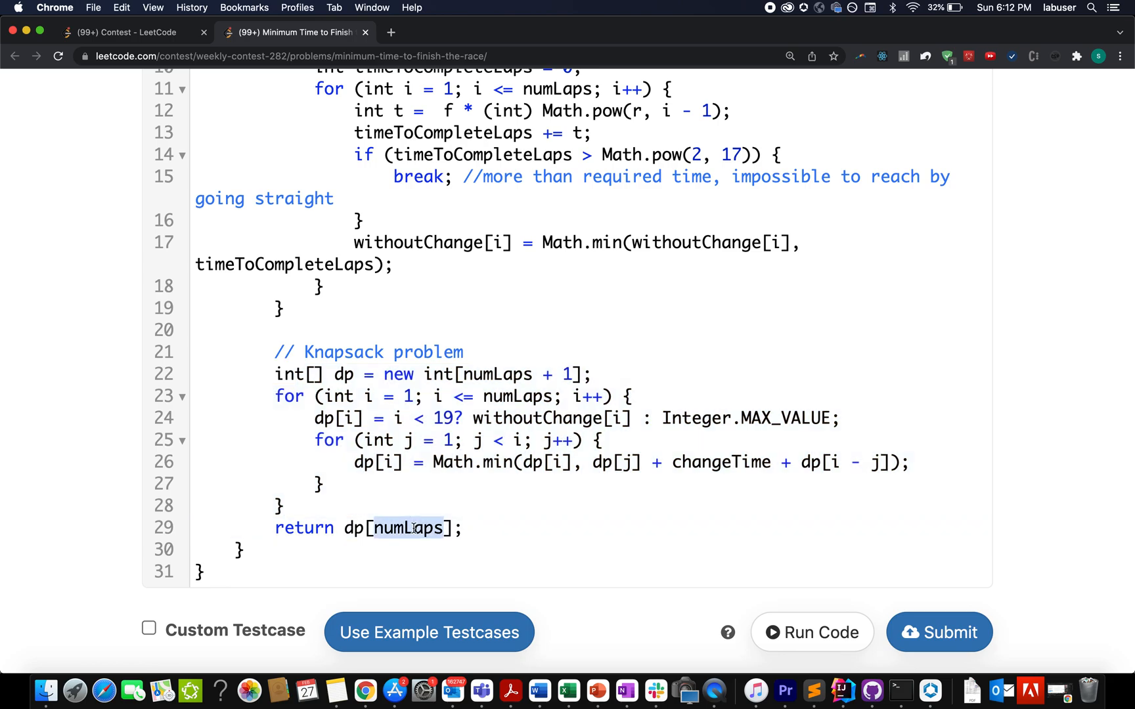
scroll("down", 3)
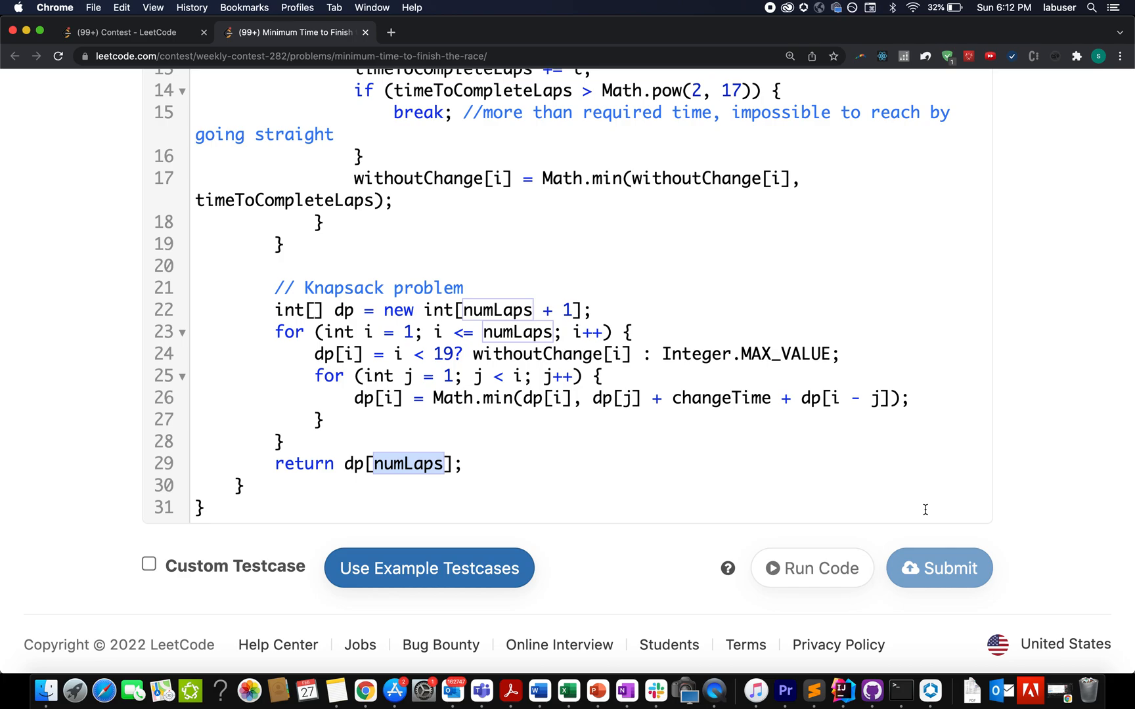
Submit the Java solution and show Submission Result: Accepted from the first line.
left_click(939, 568)
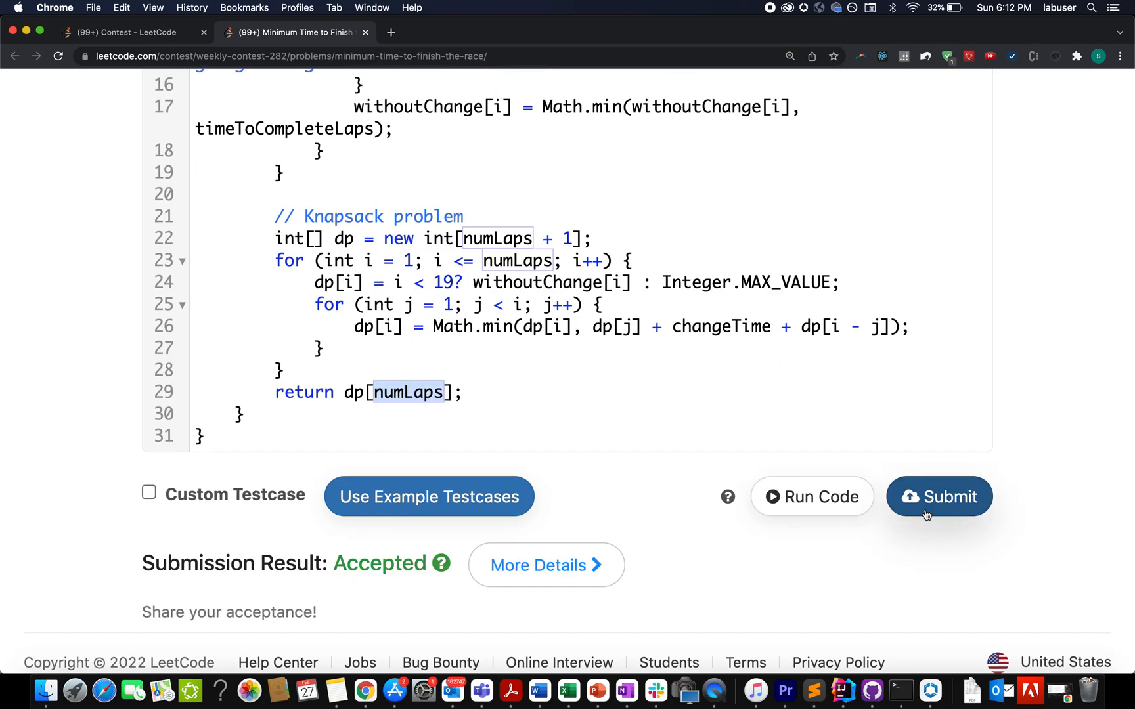
mouse_move(796, 433)
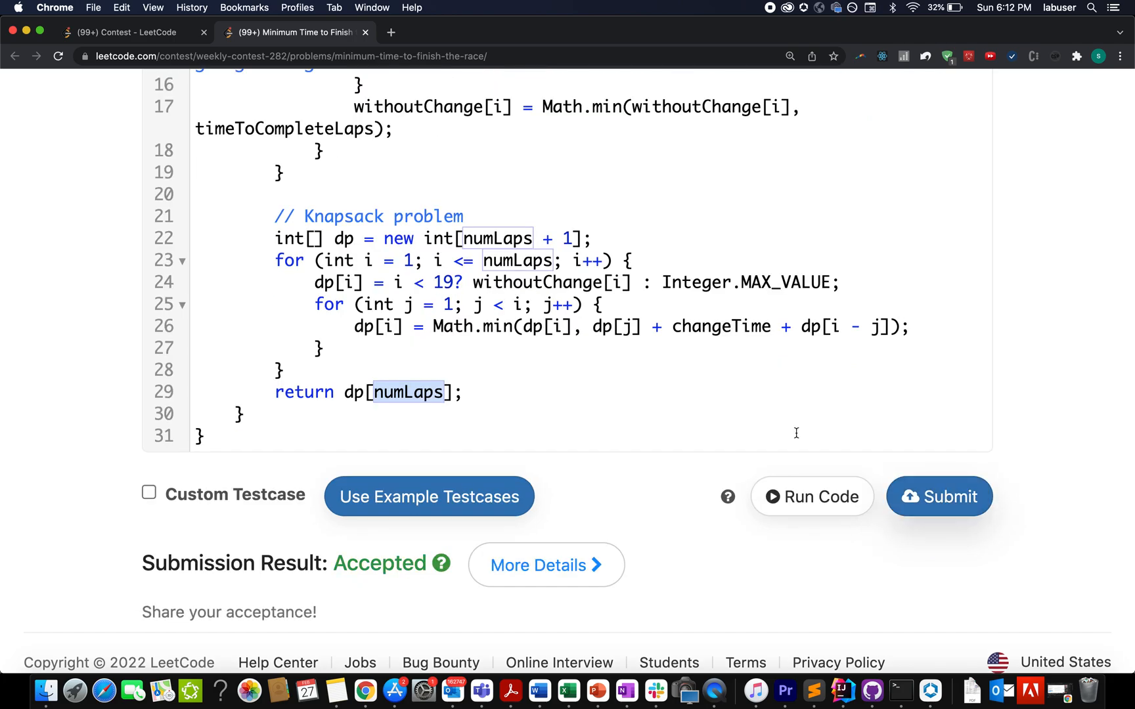
scroll("up", 3)
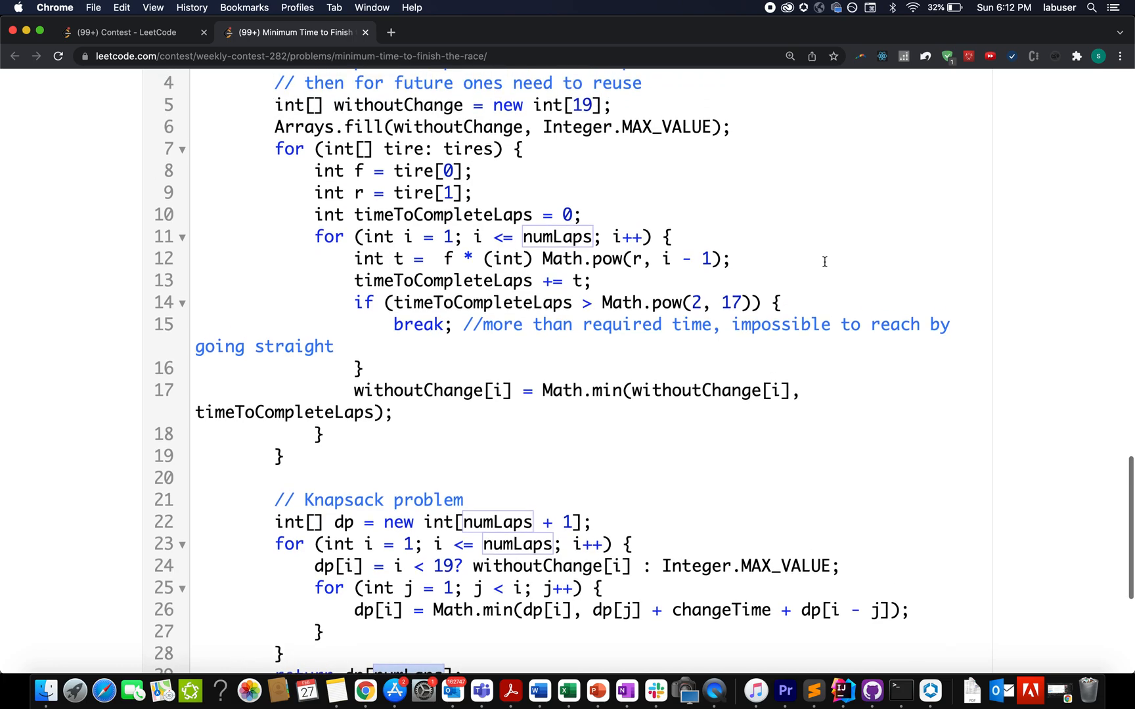
scroll("up", 3)
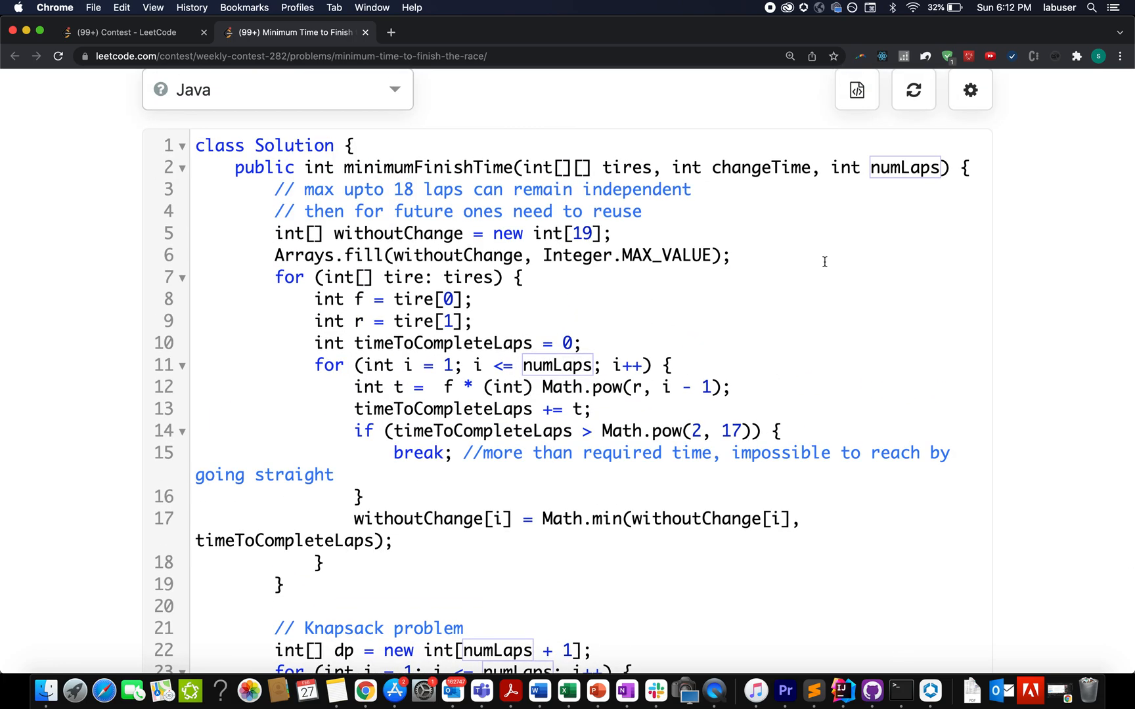